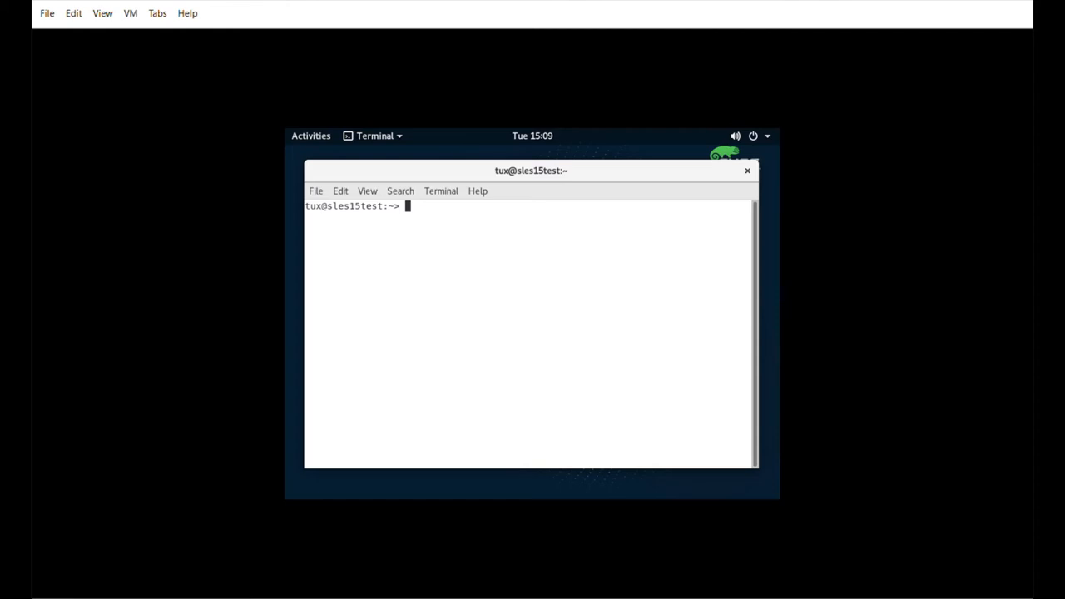
- Ping suma4 from the client terminal and confirm replies with no packet loss
type("piguma4")
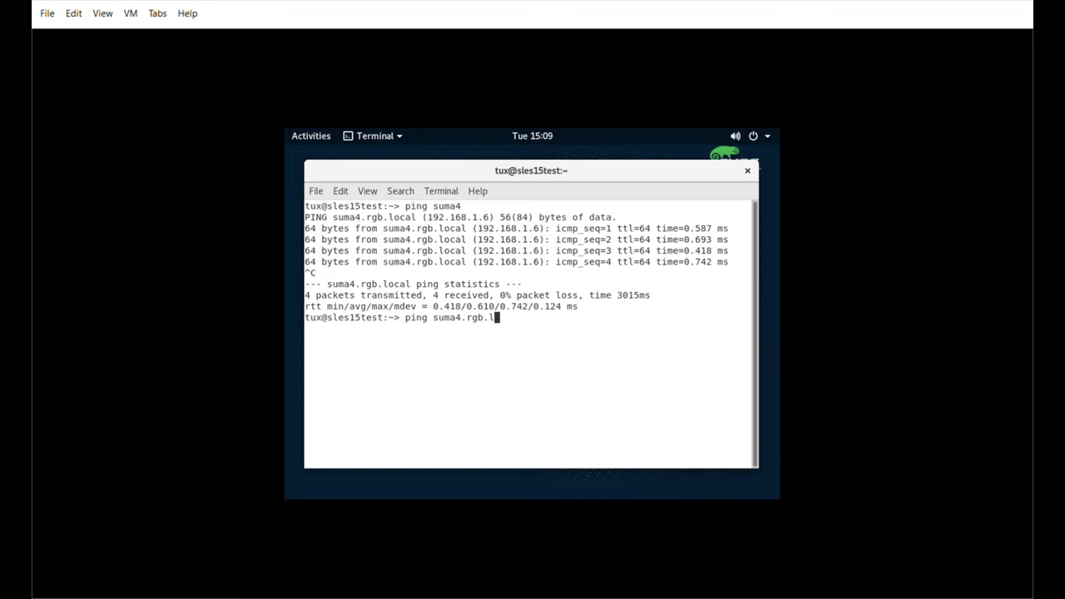
type("cal")
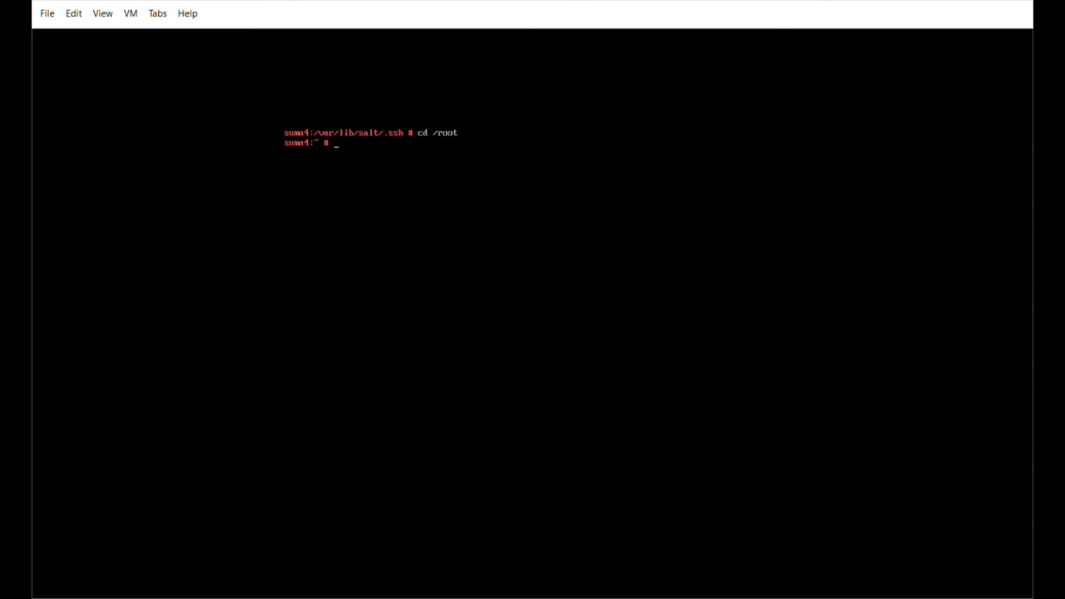
- Ping sles15test from the server console and stop it to see zero packet loss
type("ping")
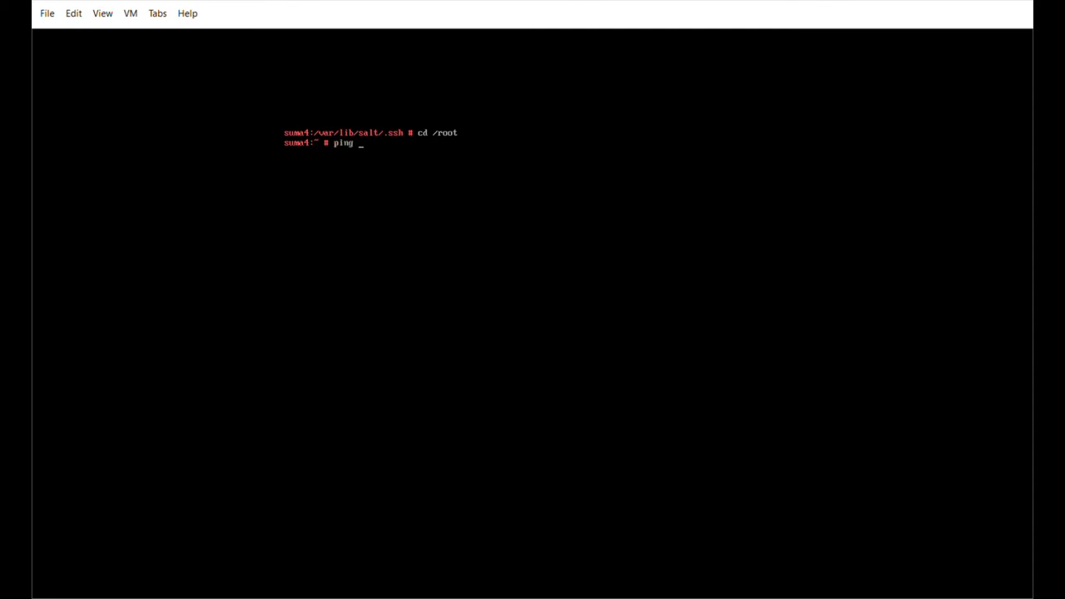
type("sles15")
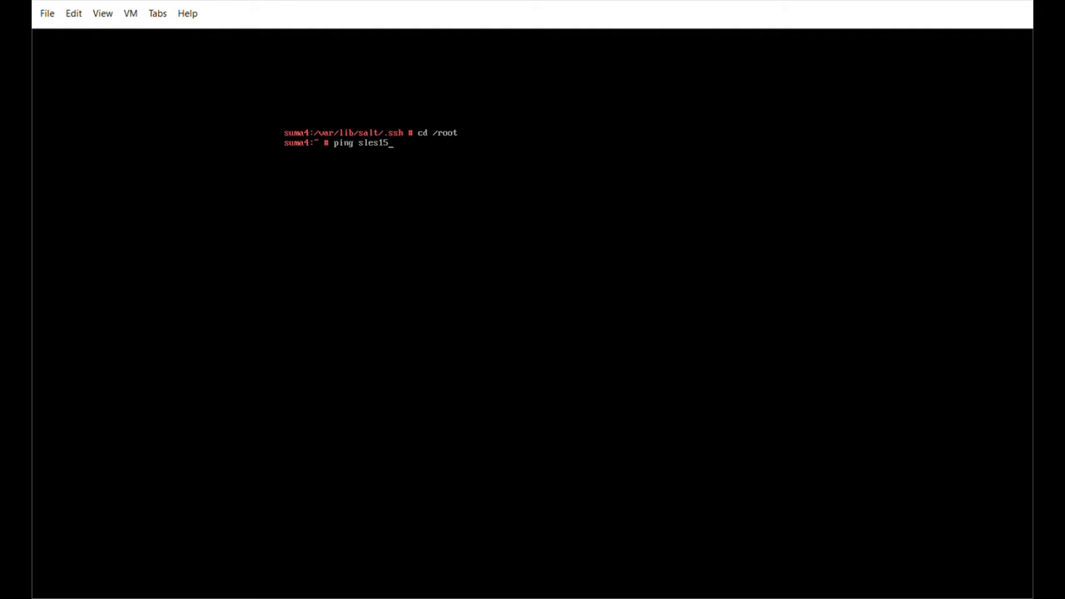
type("test")
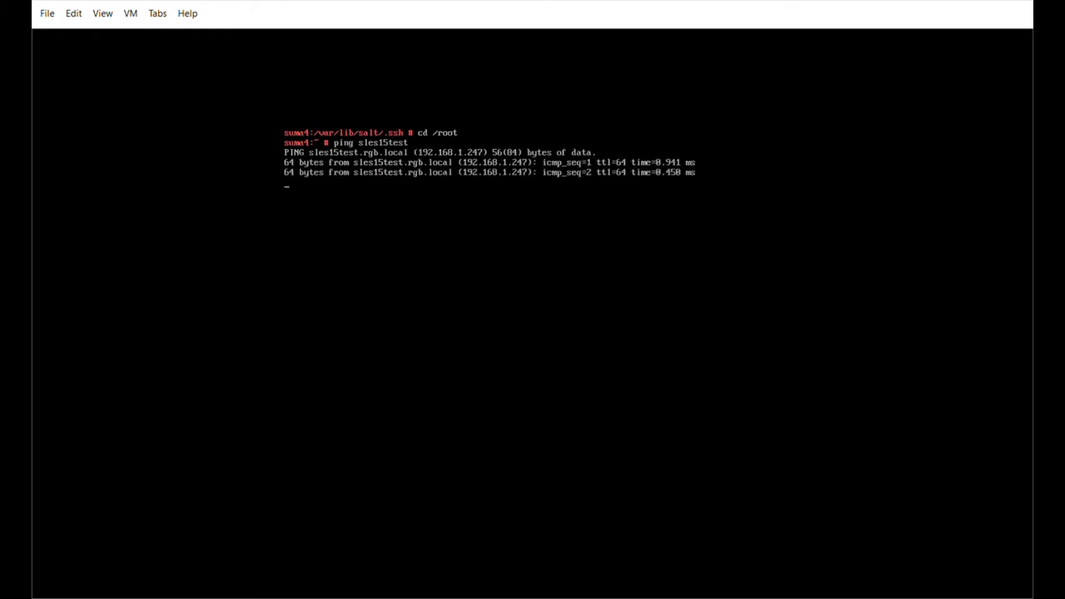
key("ctrl+c")
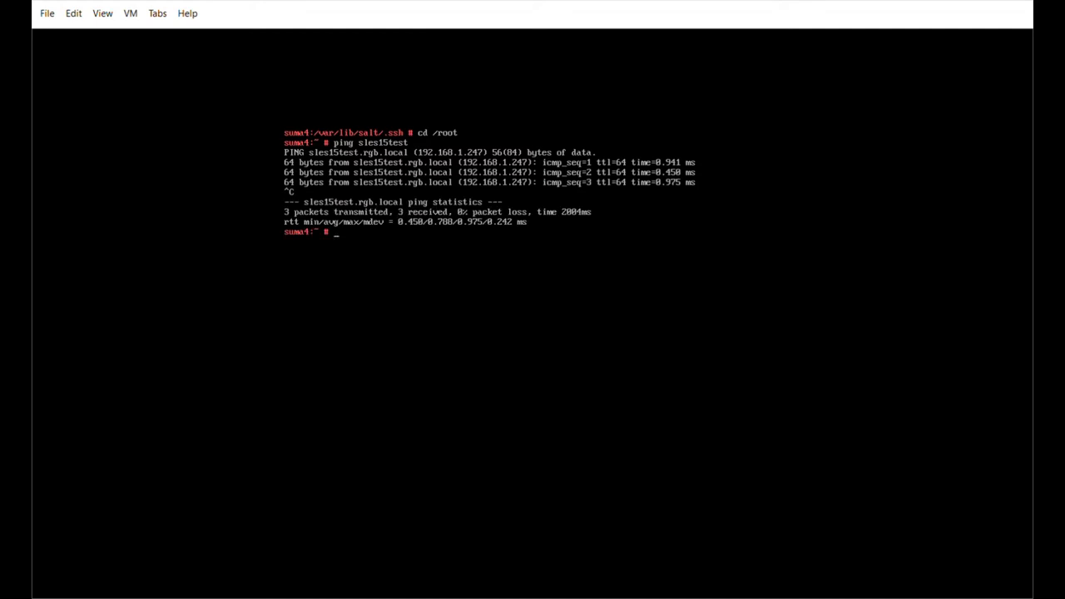
- Ping the full name sles15test.rgb.local from the server console
type("ping sles15test.rg")
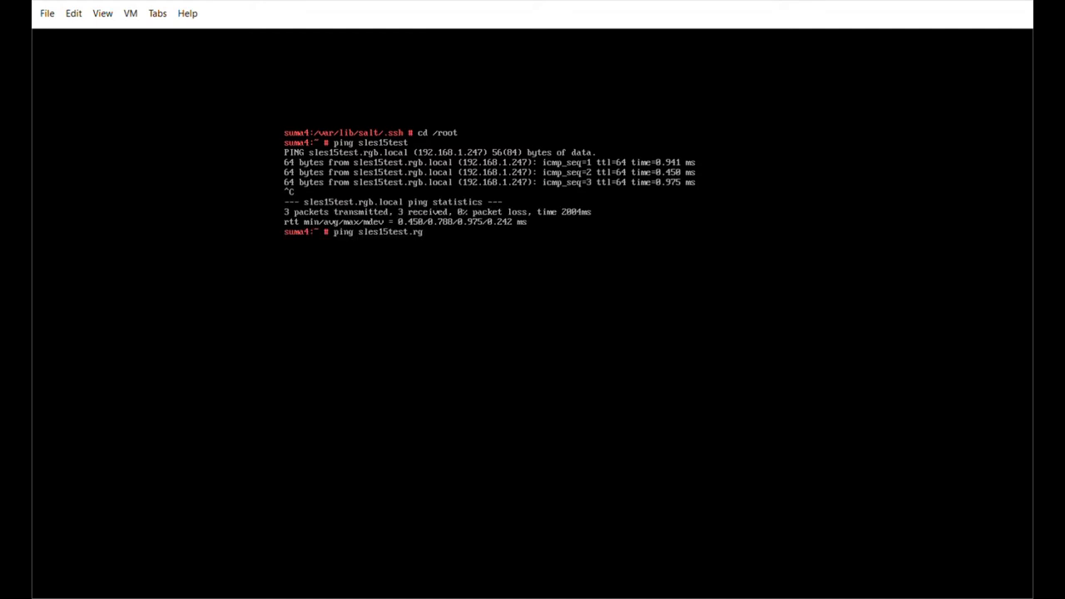
type("b.lo")
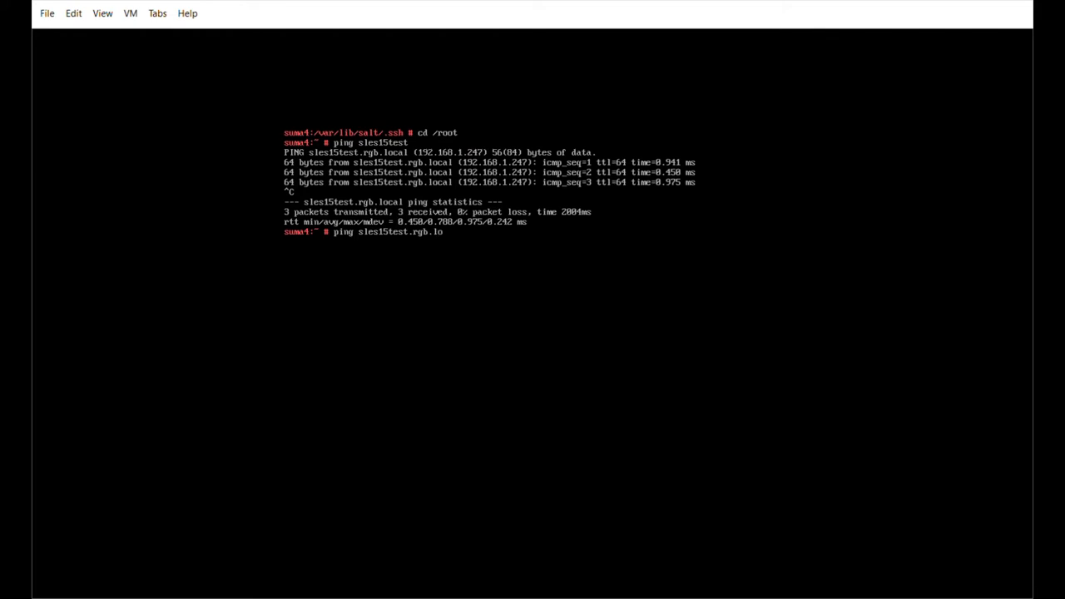
key("Return")
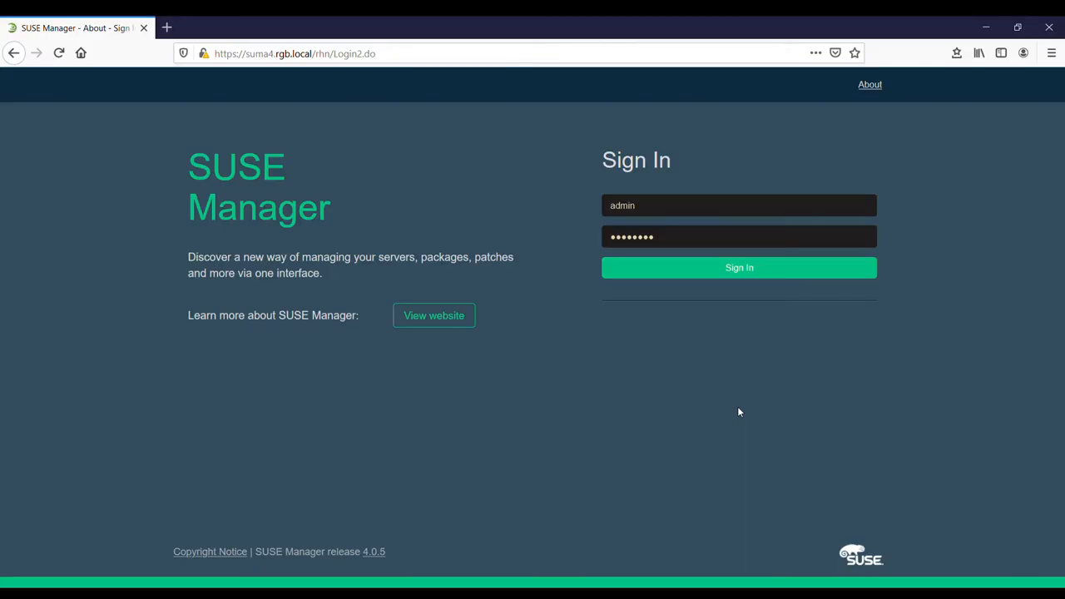
- Sign in to the SUSE Manager web interface and restore the full navigation menu
left_click(739, 266)
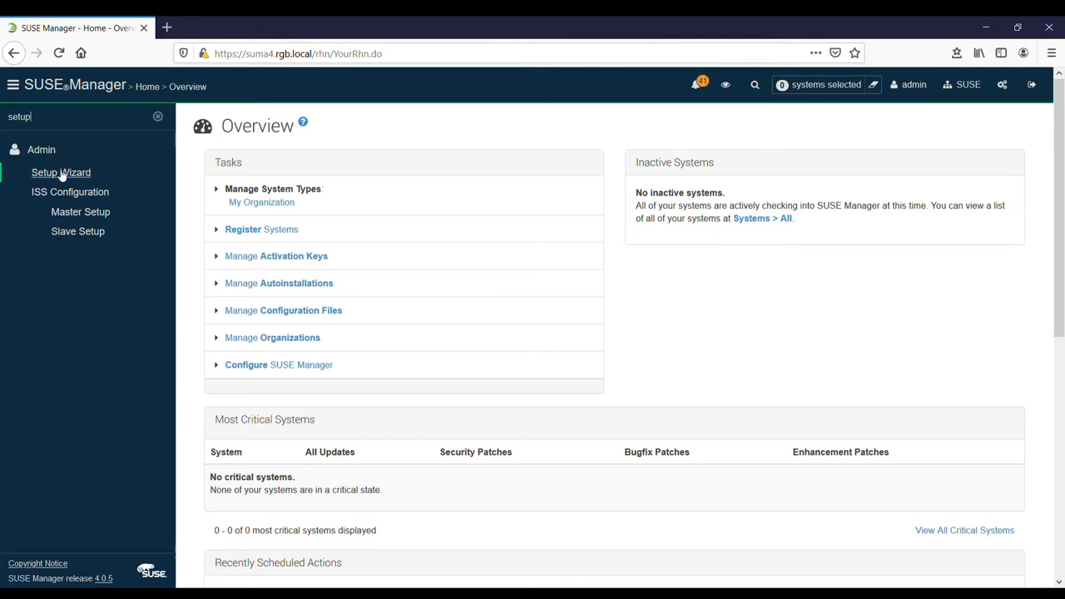
left_click(60, 171)
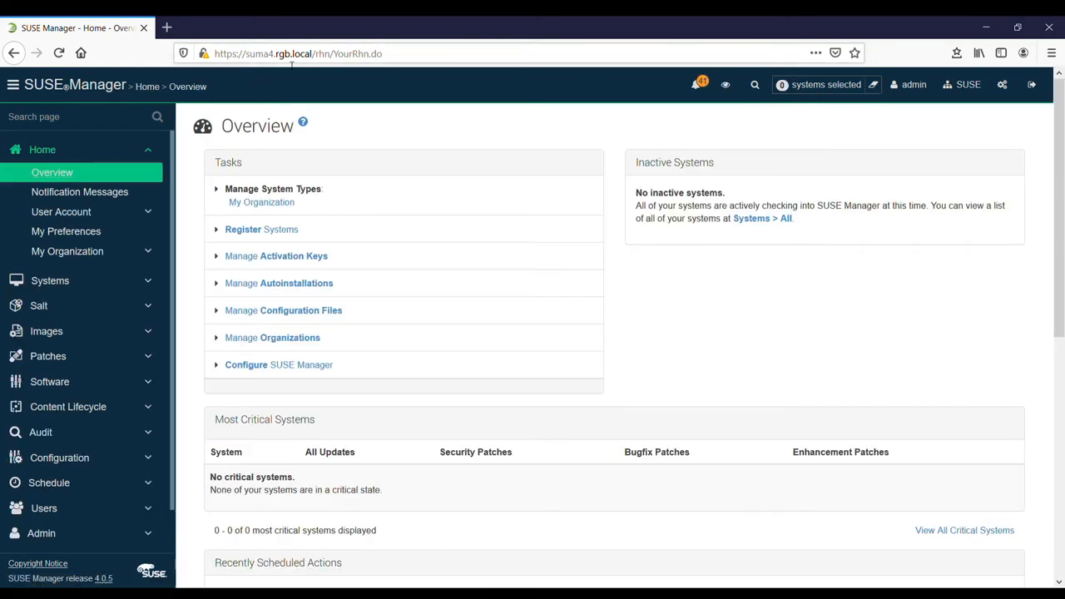
mouse_move(80, 191)
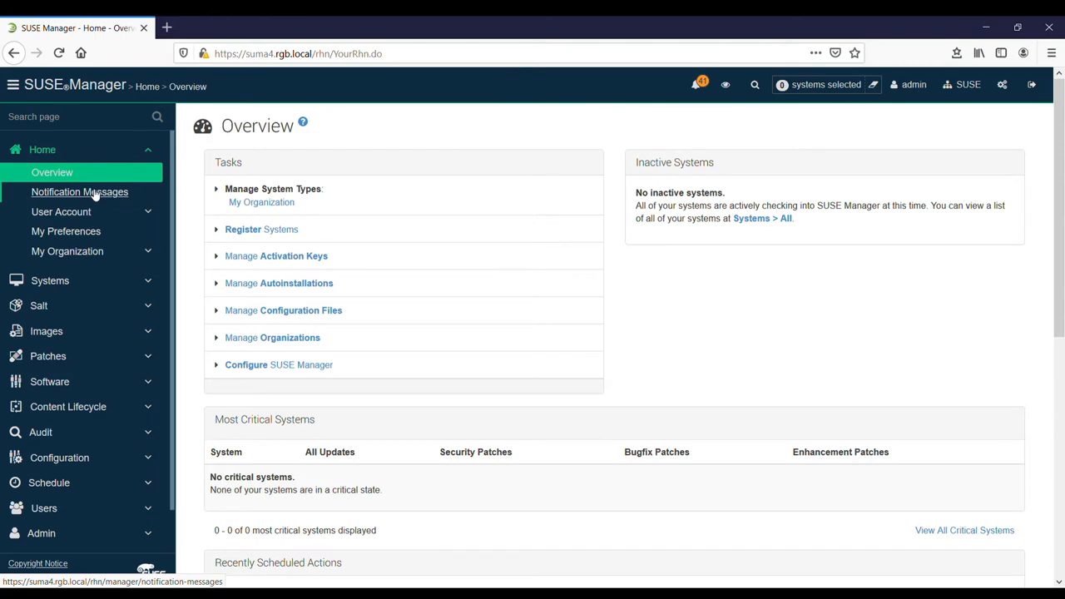
- Review the notification messages about completed channel syncs, then head to the systems overview
left_click(80, 191)
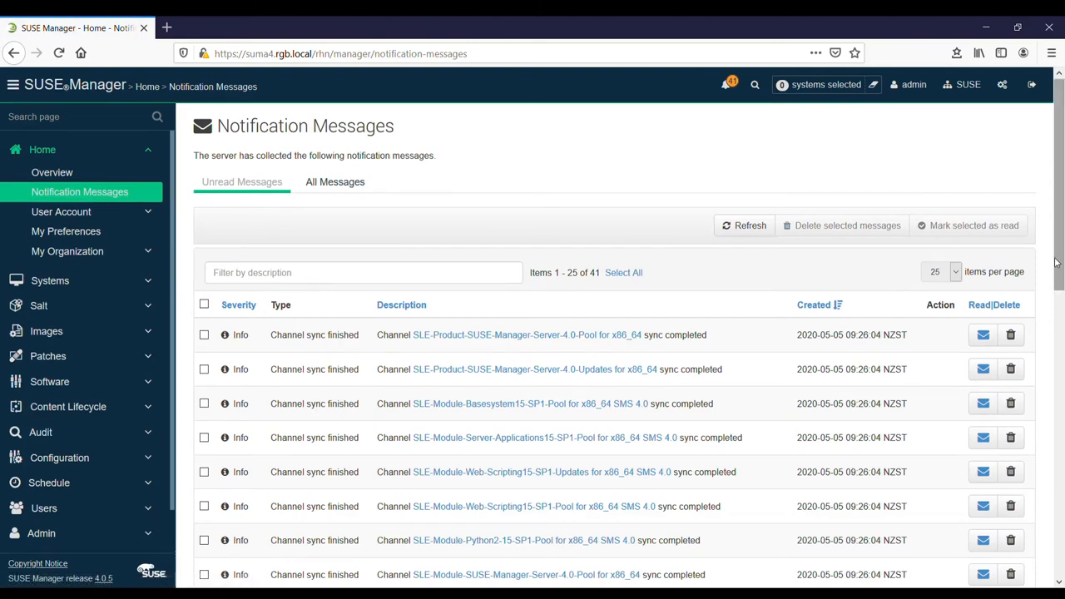
scroll("down", 3)
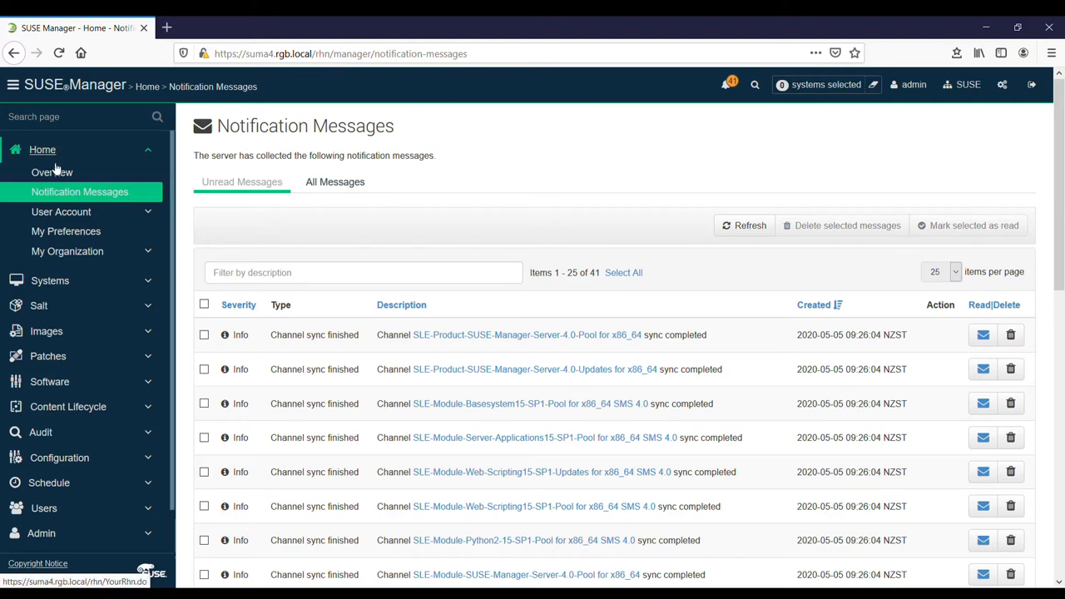
left_click(51, 171)
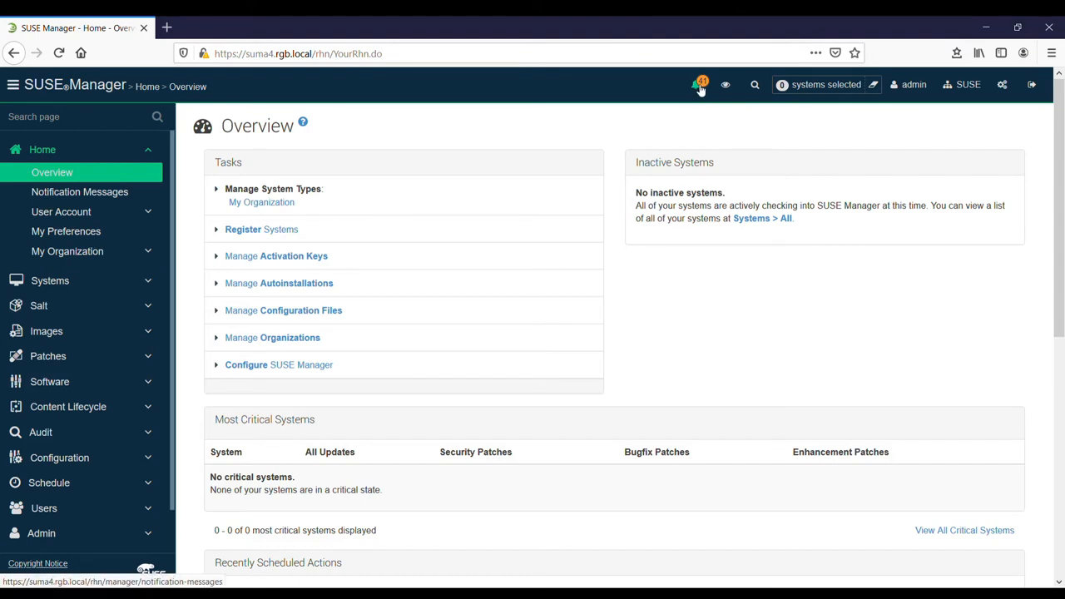
left_click(701, 83)
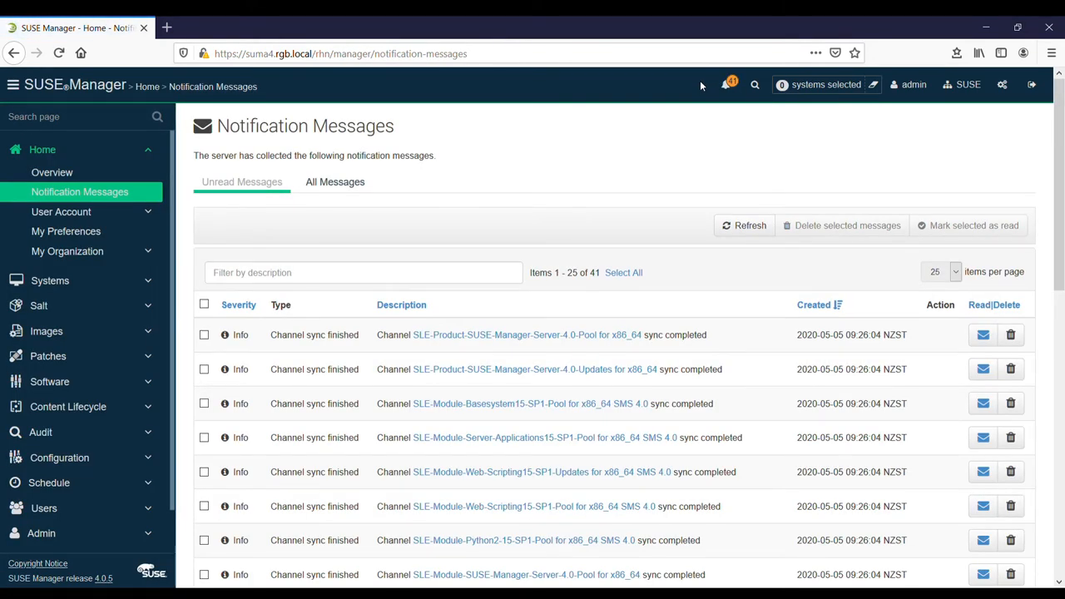
left_click(50, 175)
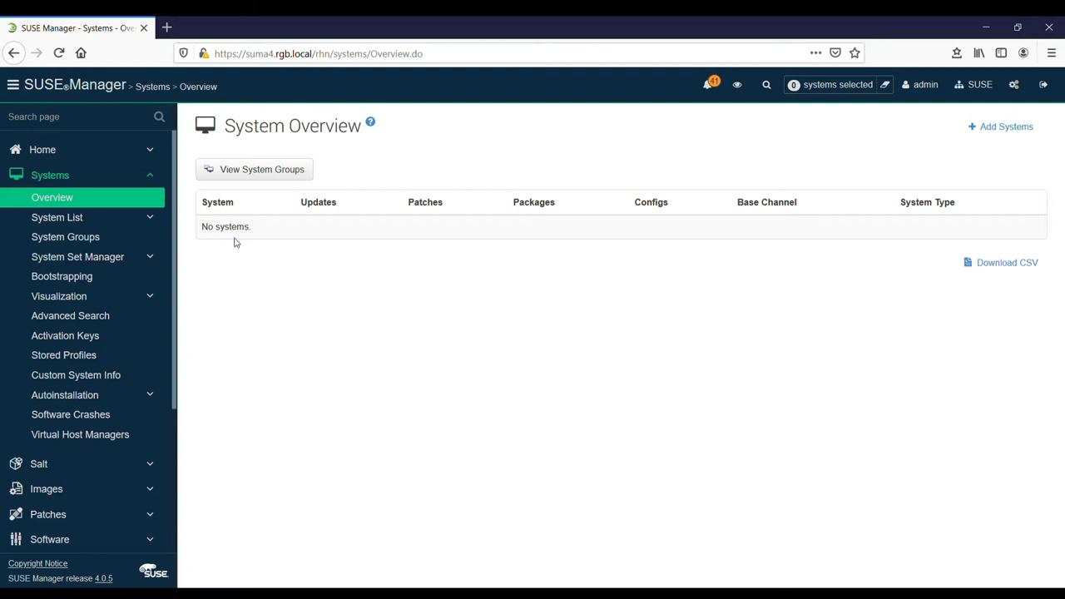
mouse_move(299, 233)
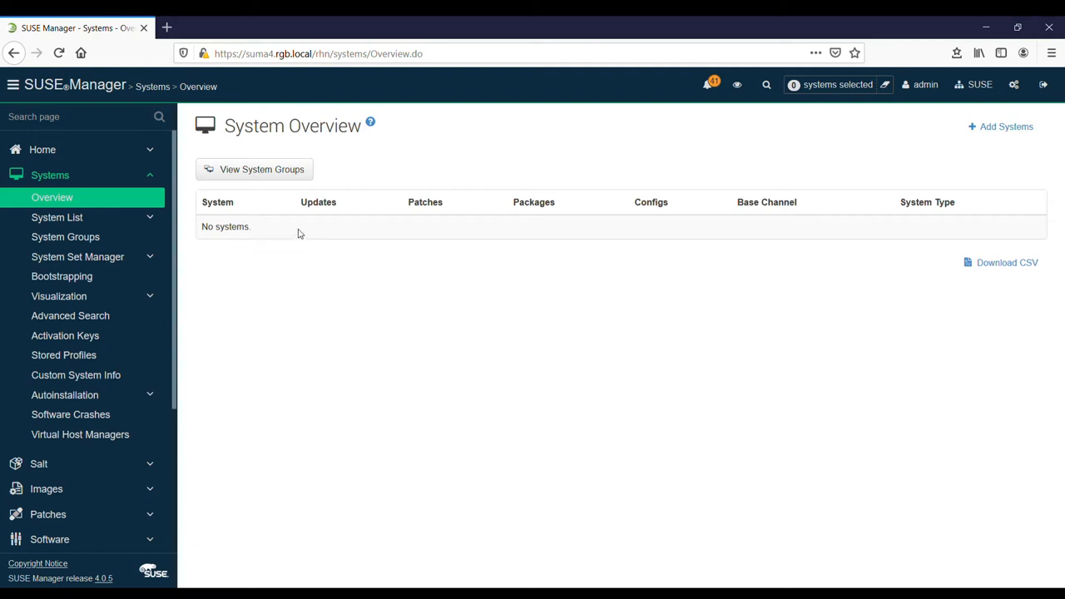
mouse_move(225, 236)
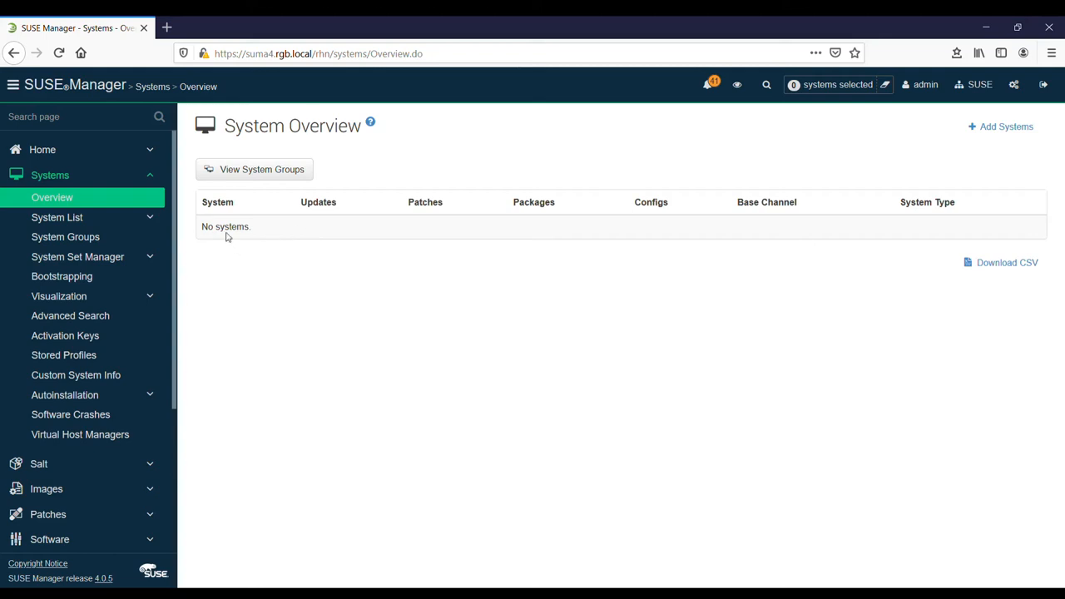
mouse_move(57, 217)
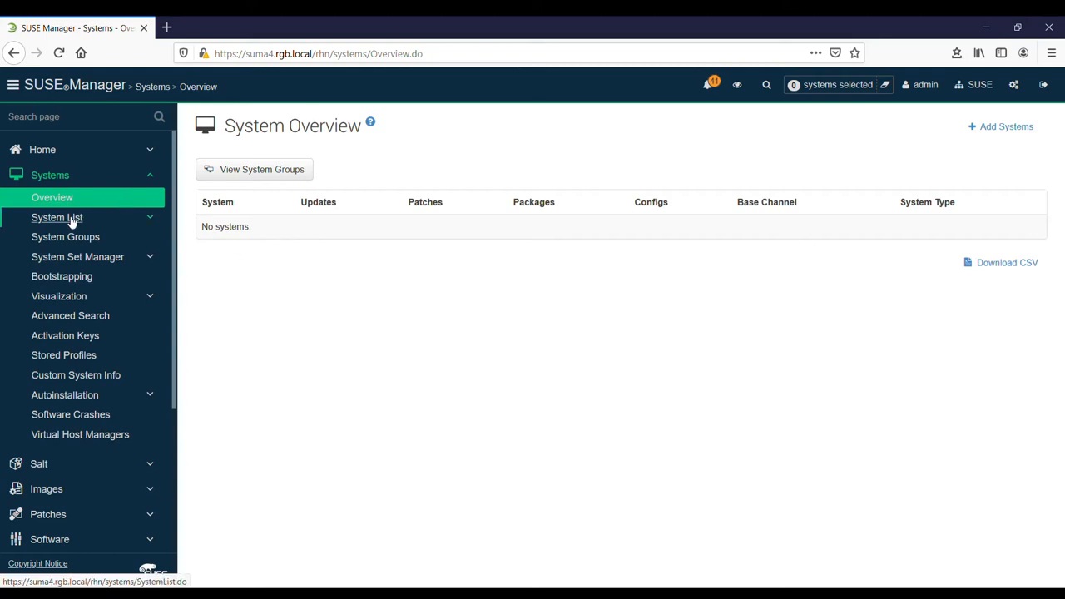
- Check the empty systems and activation keys lists, then start a new activation key
left_click(56, 216)
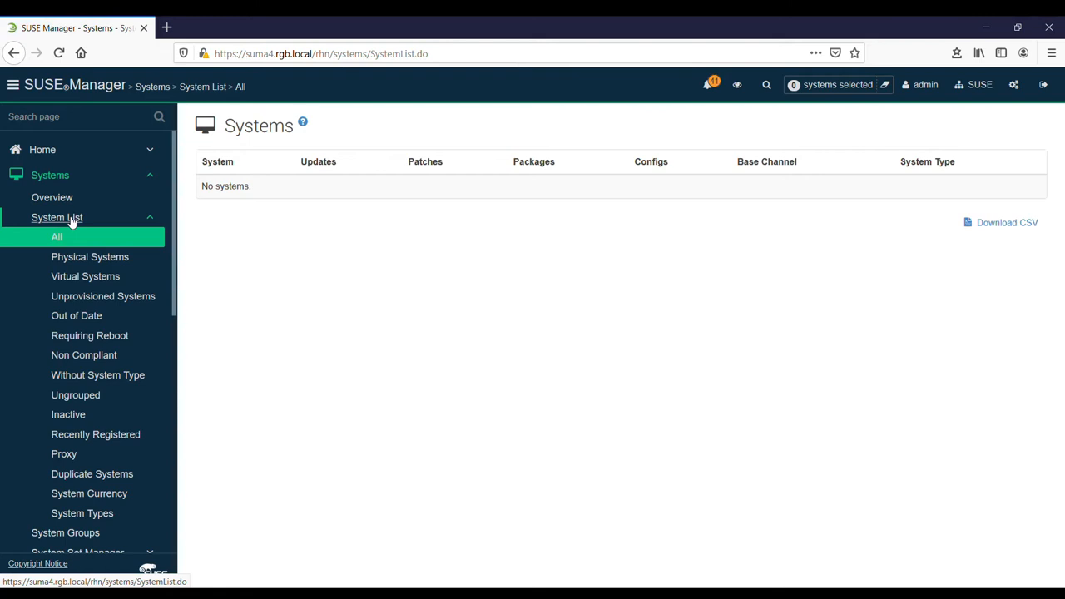
mouse_move(75, 224)
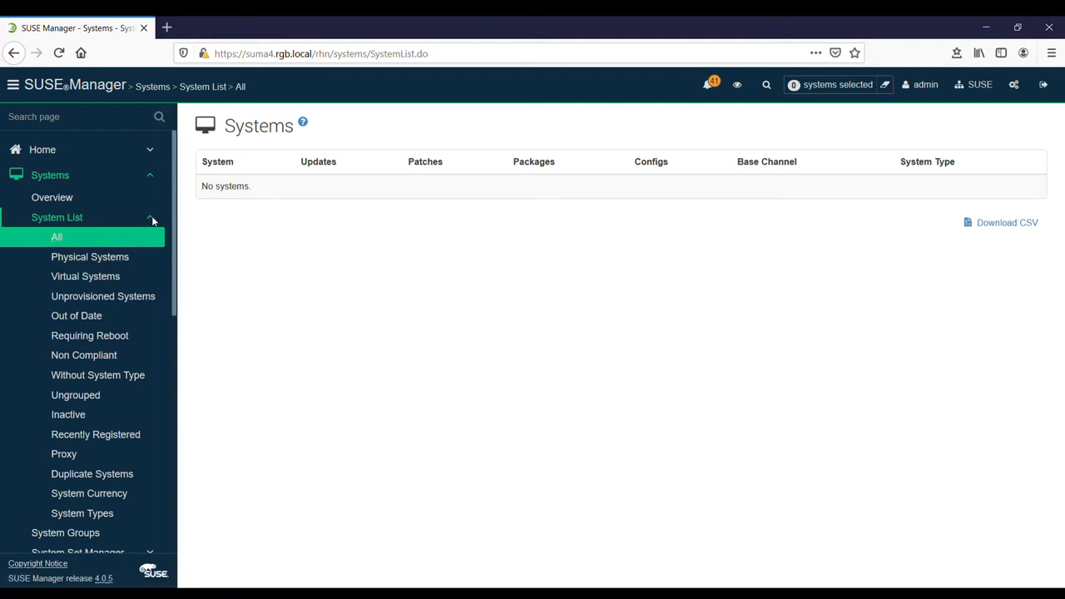
left_click(57, 216)
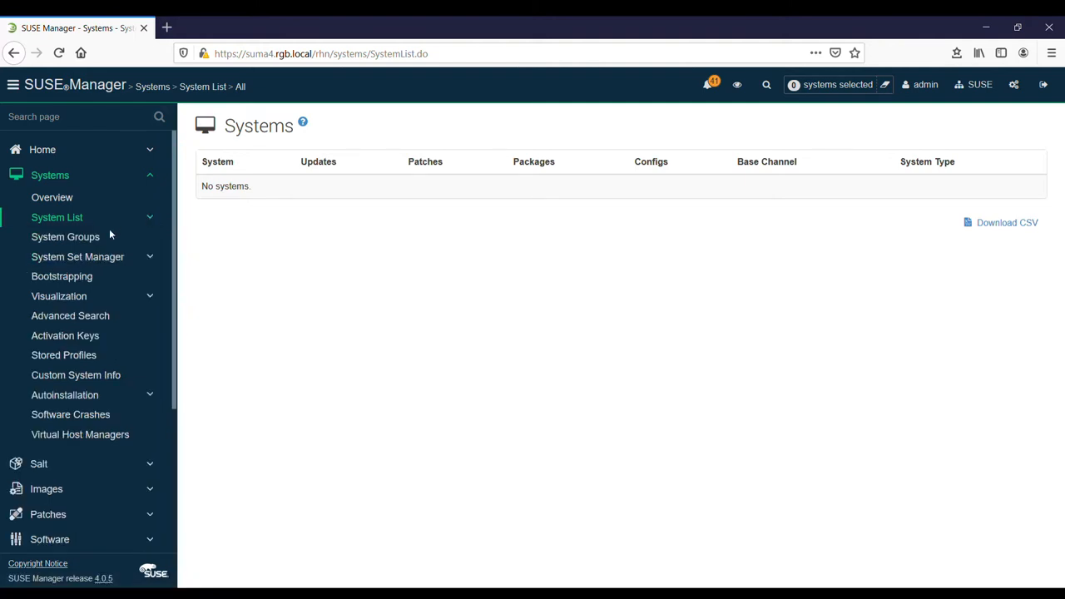
mouse_move(65, 236)
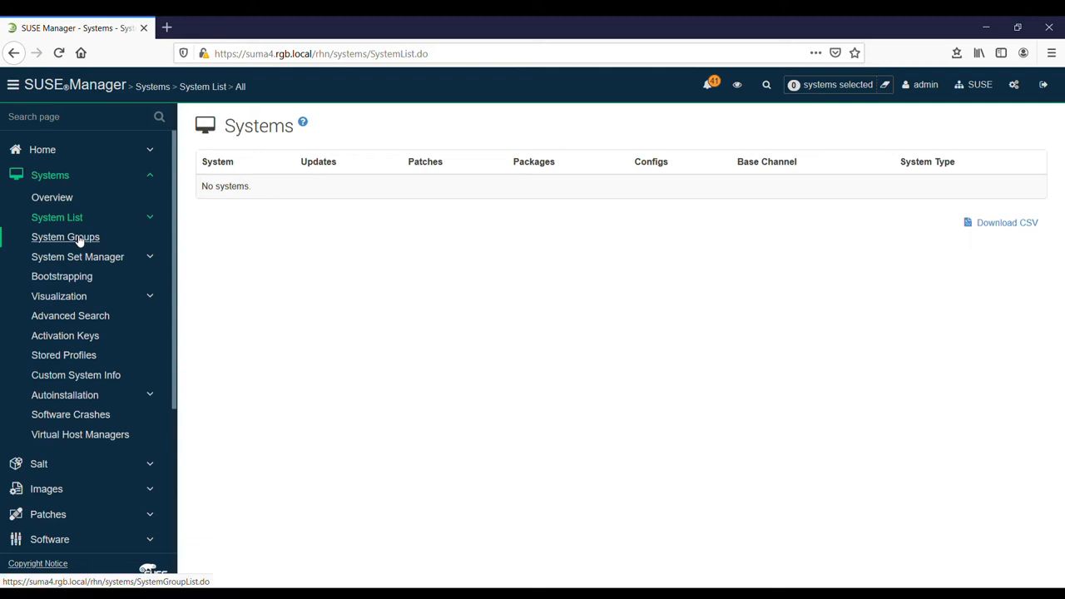
mouse_move(58, 296)
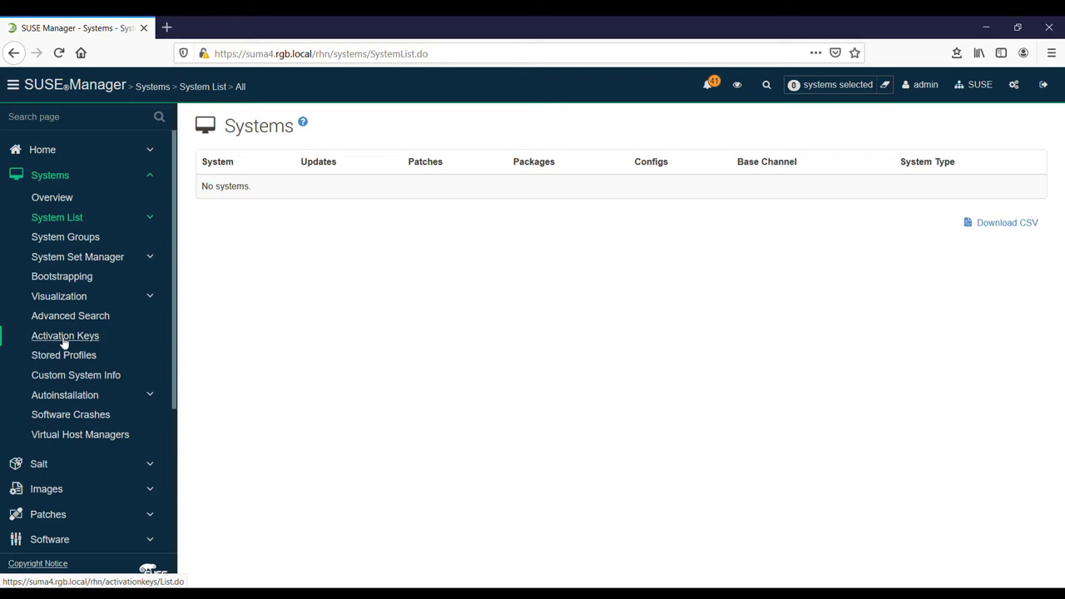
left_click(65, 336)
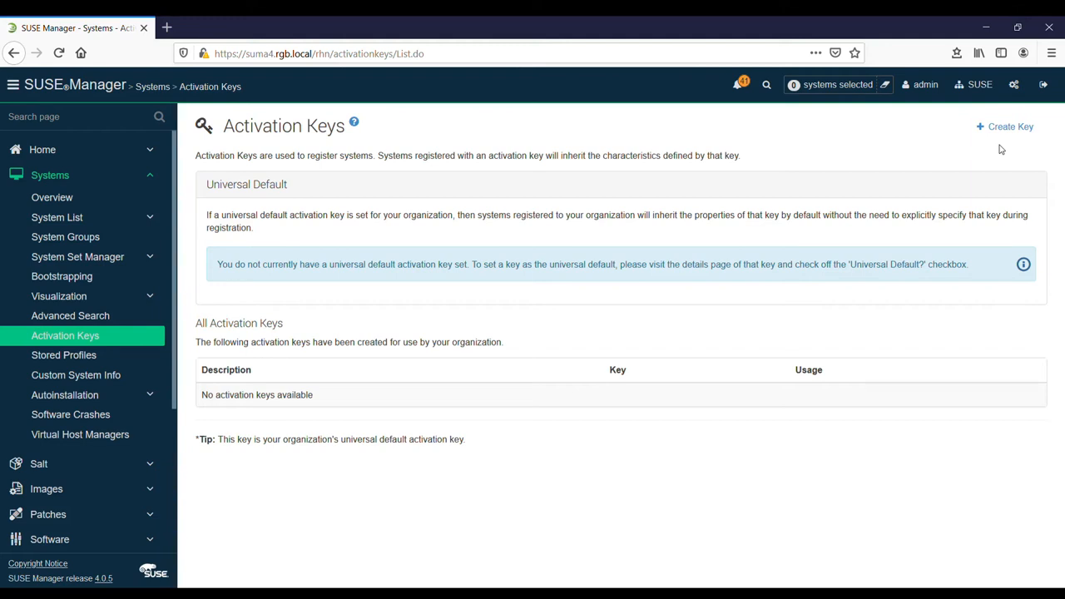
left_click(1006, 127)
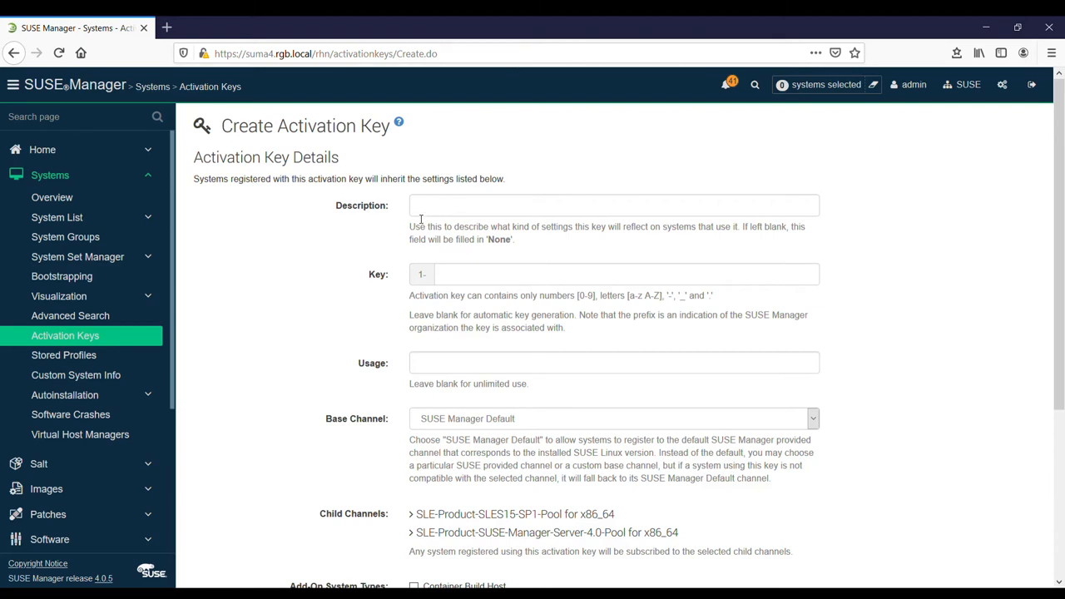
- Enter sles15-sp1-general-x86_64-activation as the activation key's description
left_click(612, 206)
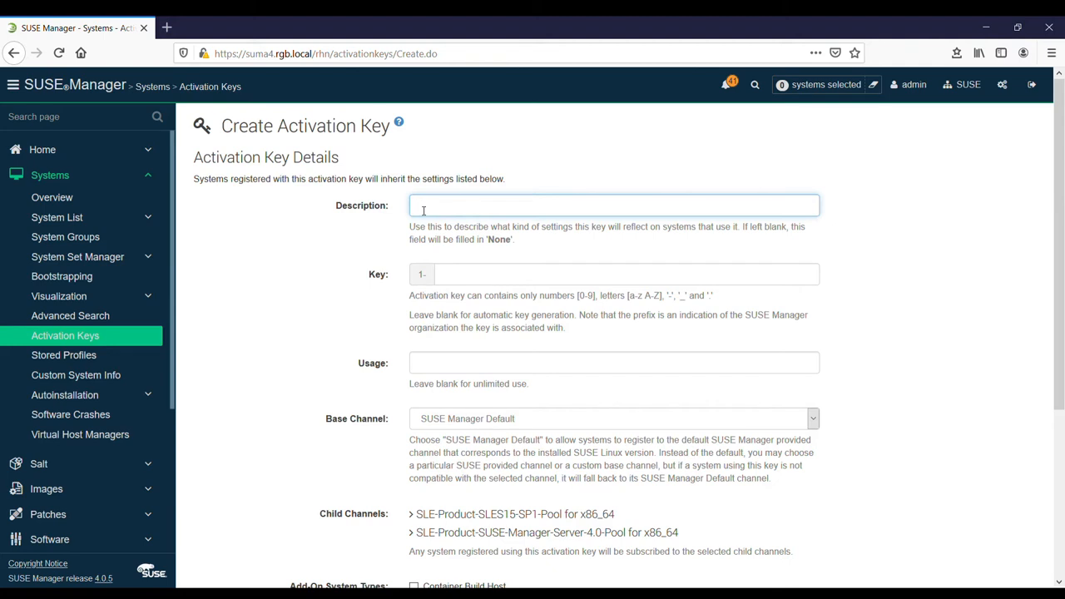
type("sles15-sp1-")
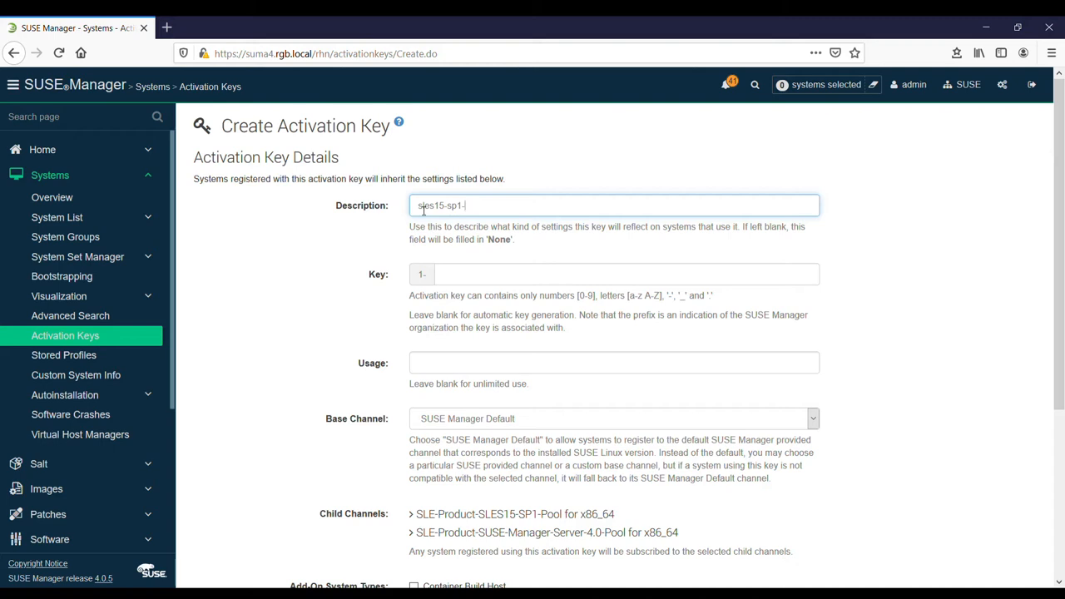
type("g")
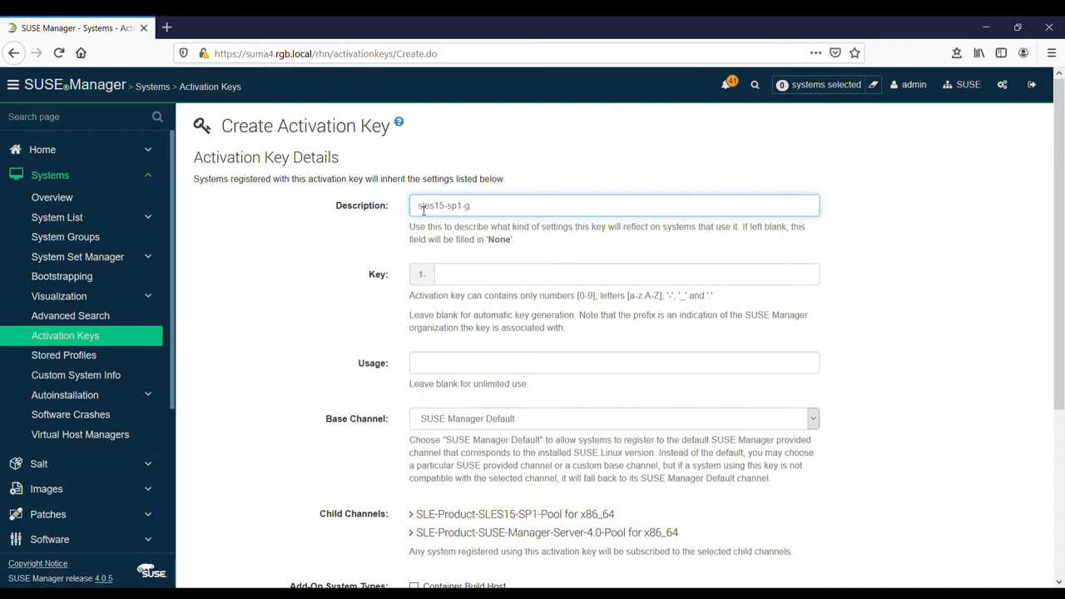
type("eneral")
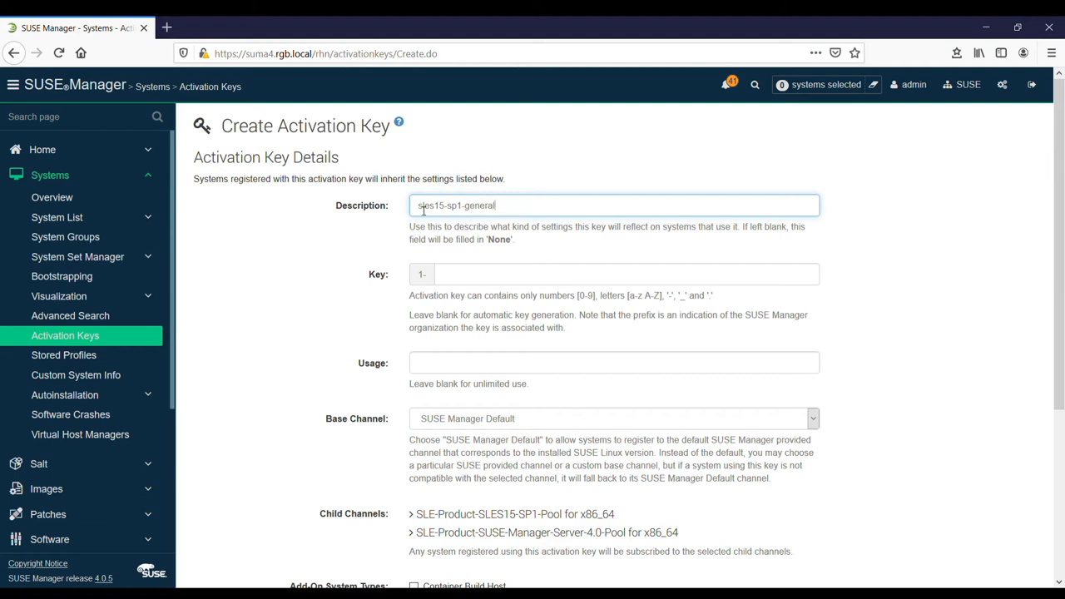
type("-")
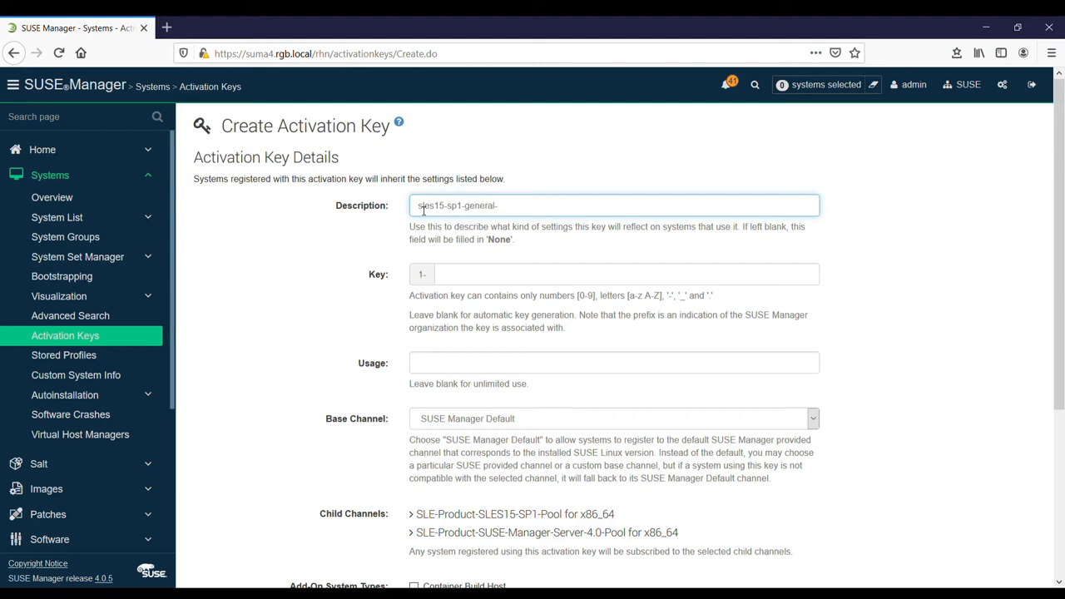
type("x")
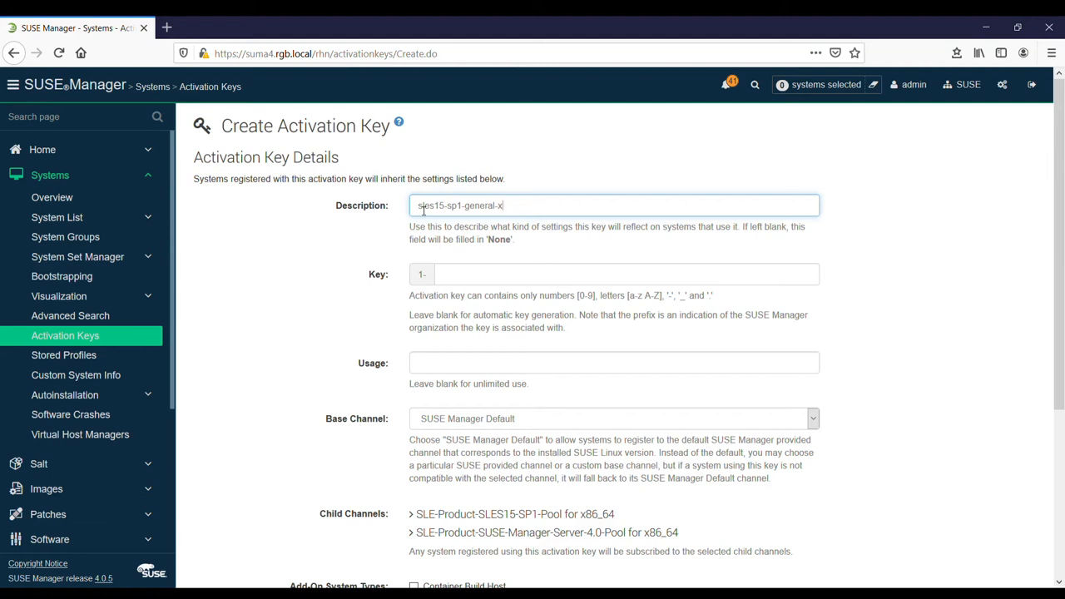
type("86")
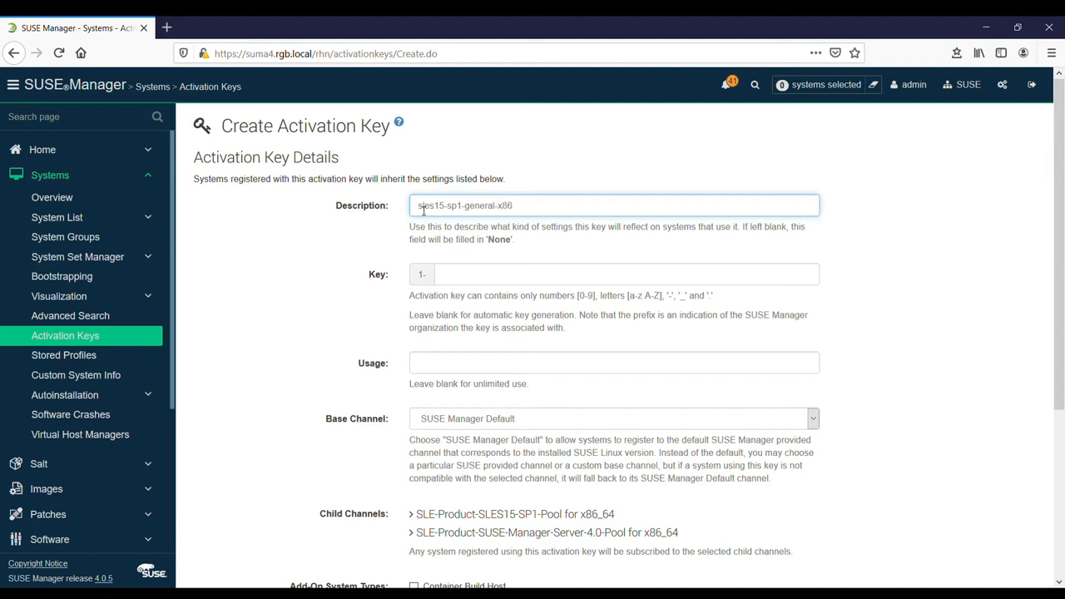
type("_")
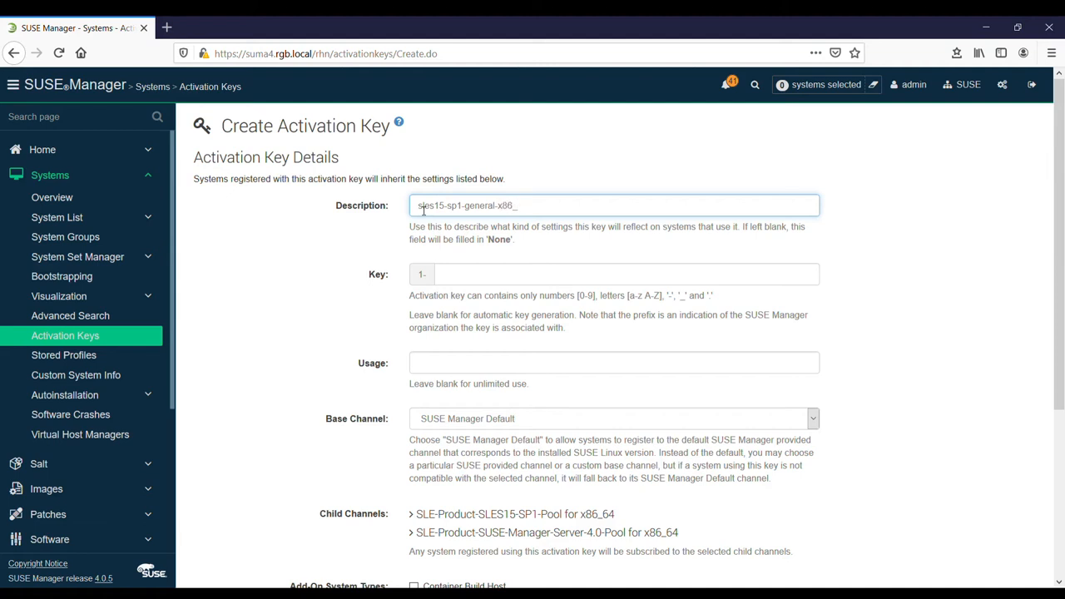
type("64")
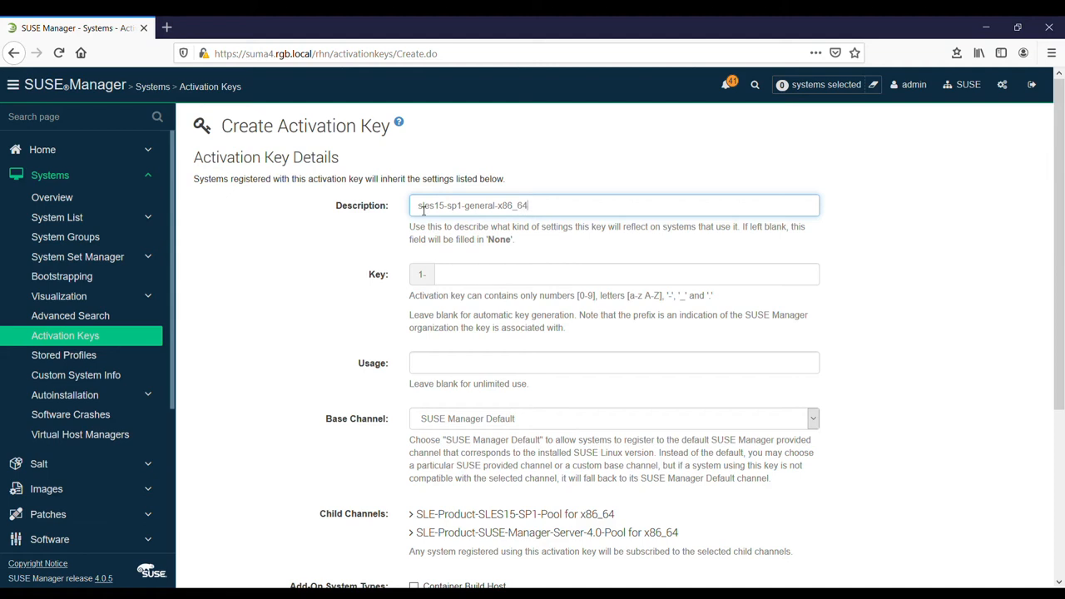
type("-")
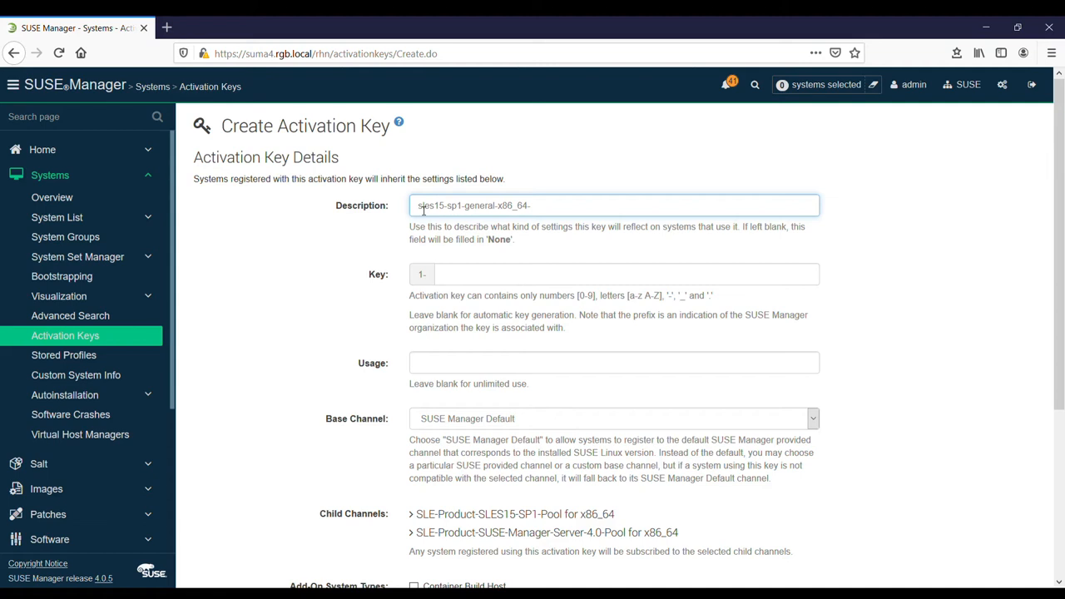
type("activation")
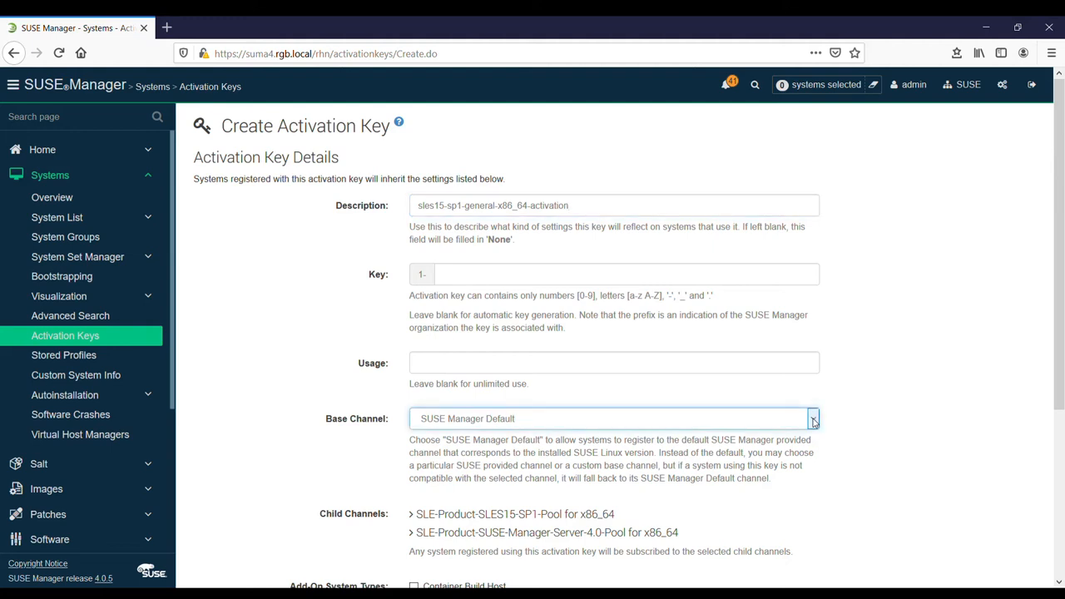
mouse_move(792, 446)
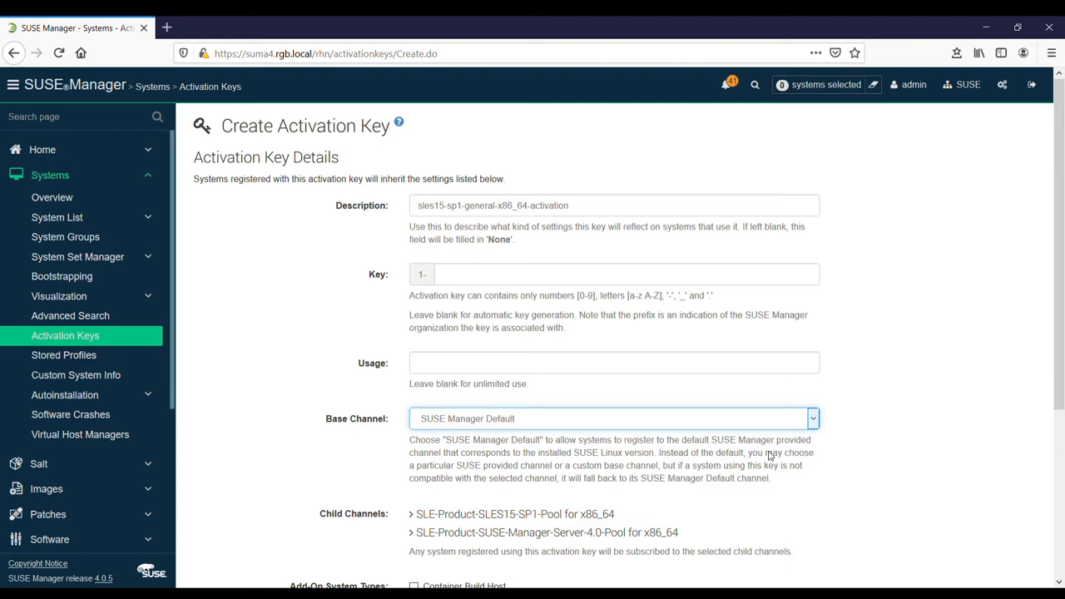
- Choose SLE-Product-SLES15-SP1-Pool for x86_64 as the key's base channel
left_click(612, 419)
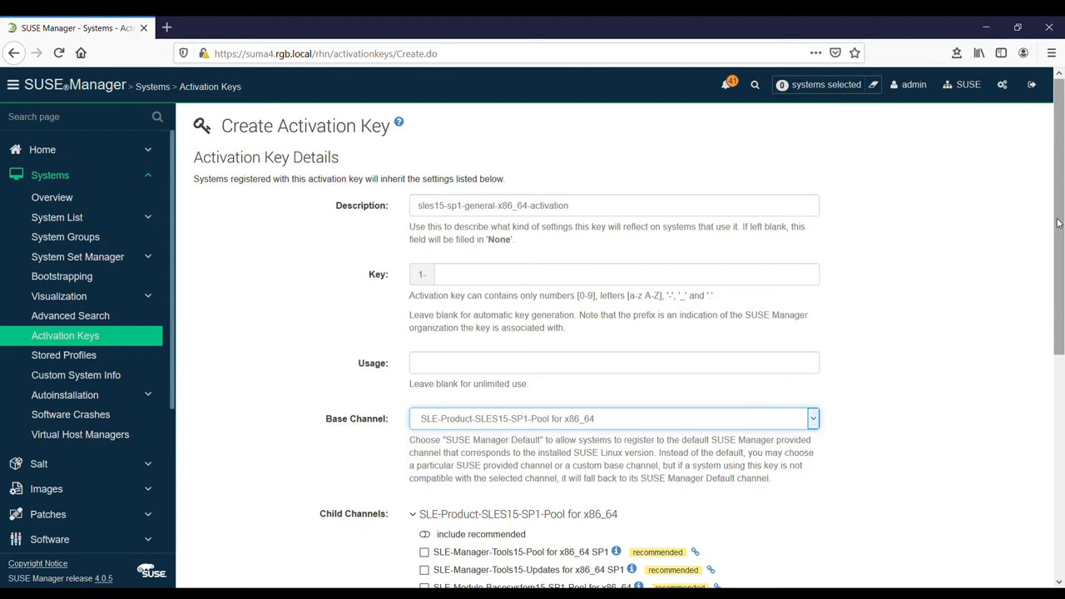
scroll("down", 3)
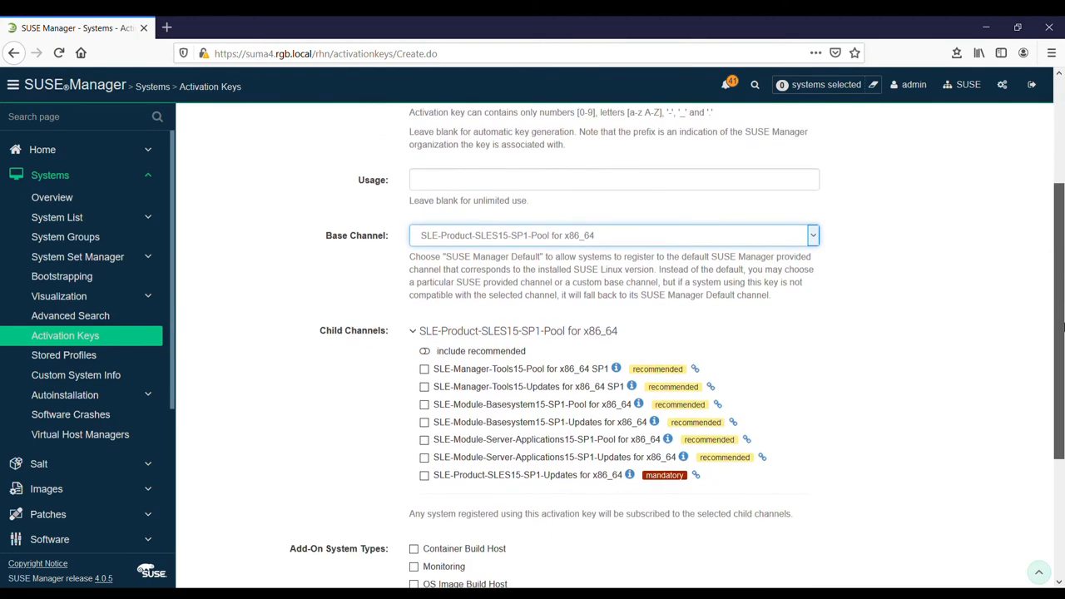
scroll("down", 3)
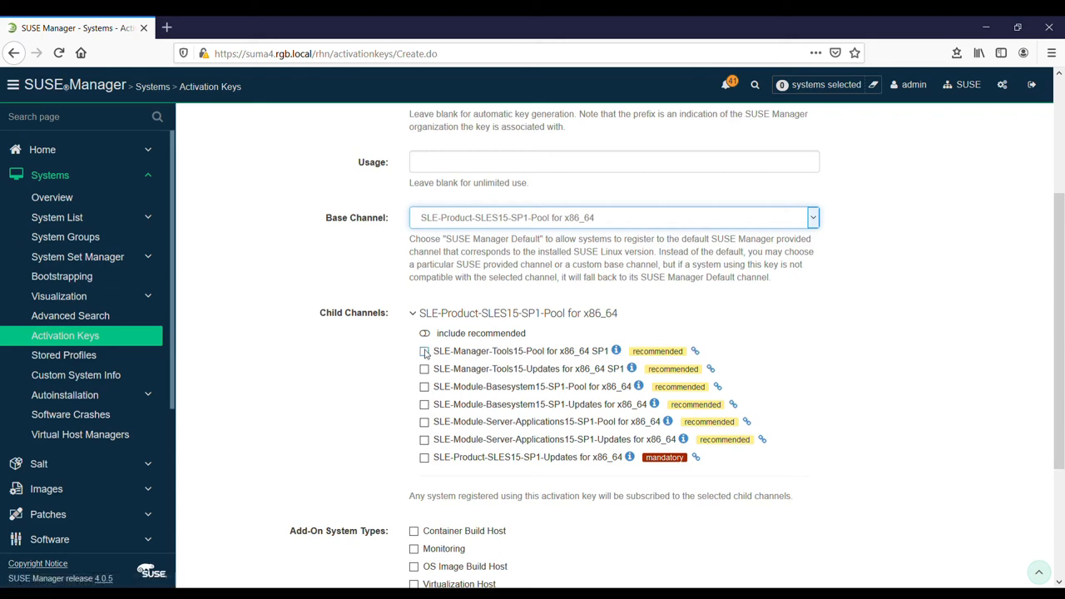
- Include all recommended child channels of the SLES15 SP1 base on the key
left_click(424, 333)
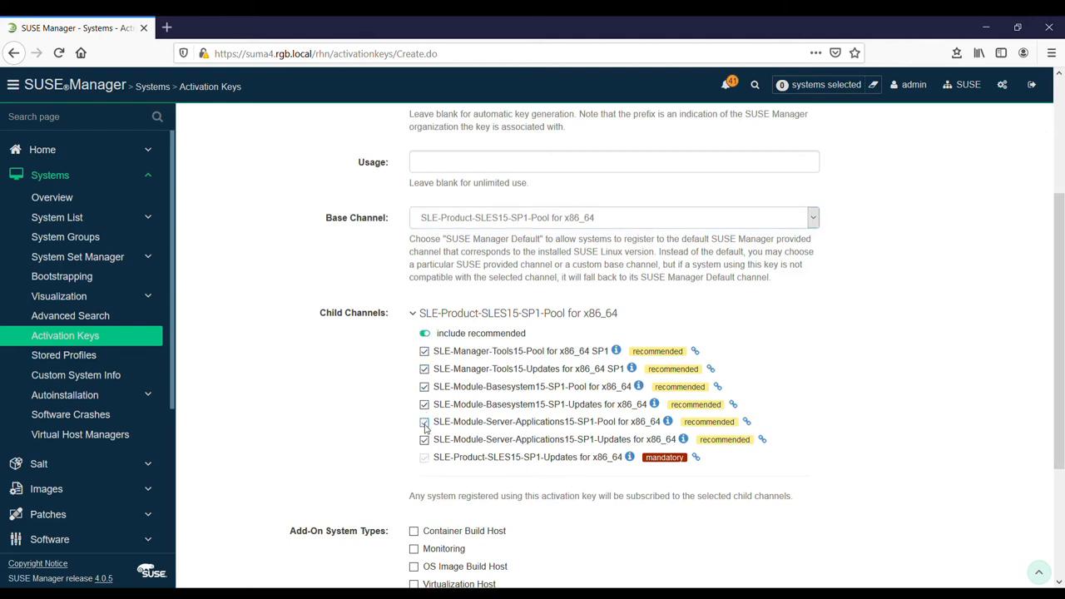
left_click(425, 421)
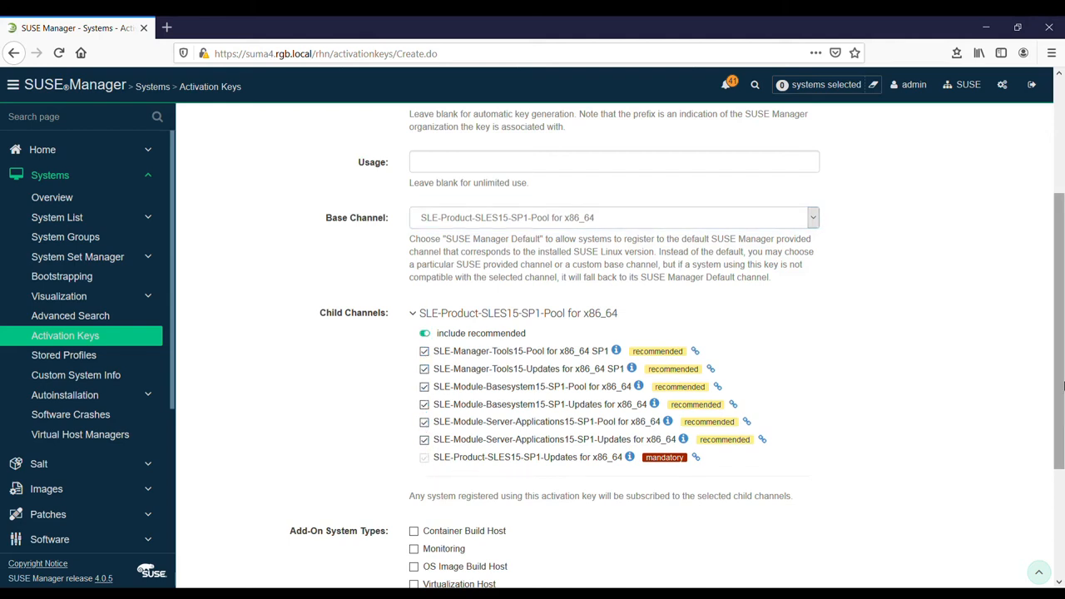
scroll("down", 3)
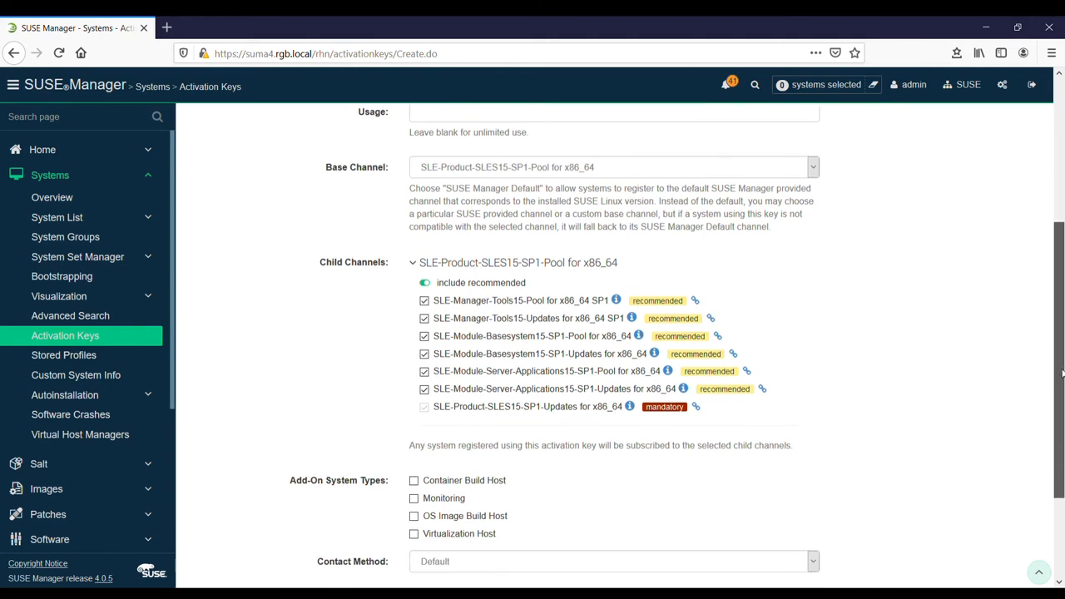
scroll("down", 3)
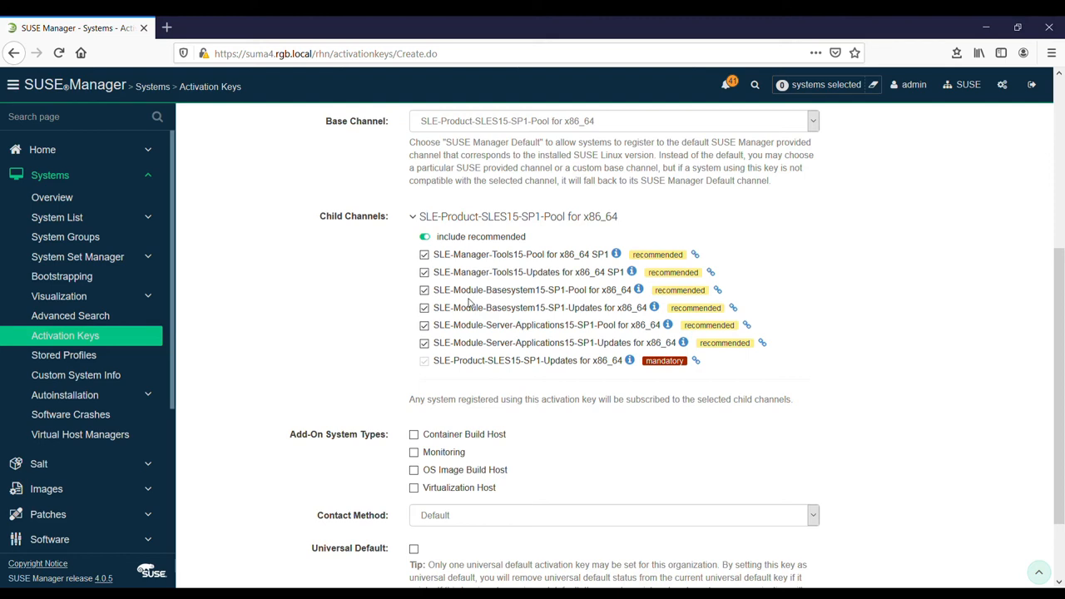
mouse_move(1021, 296)
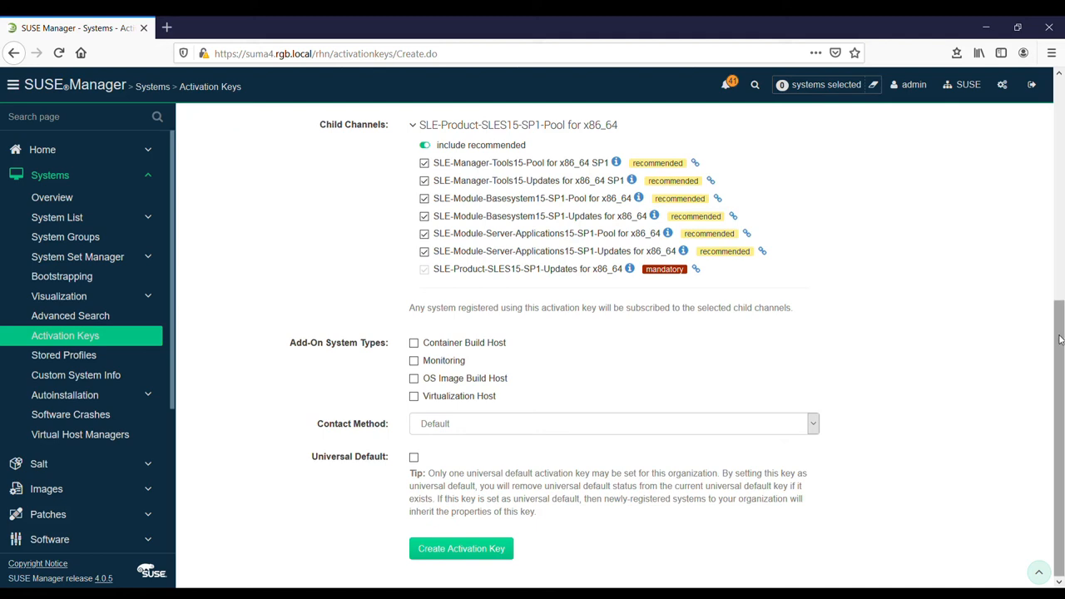
mouse_move(882, 396)
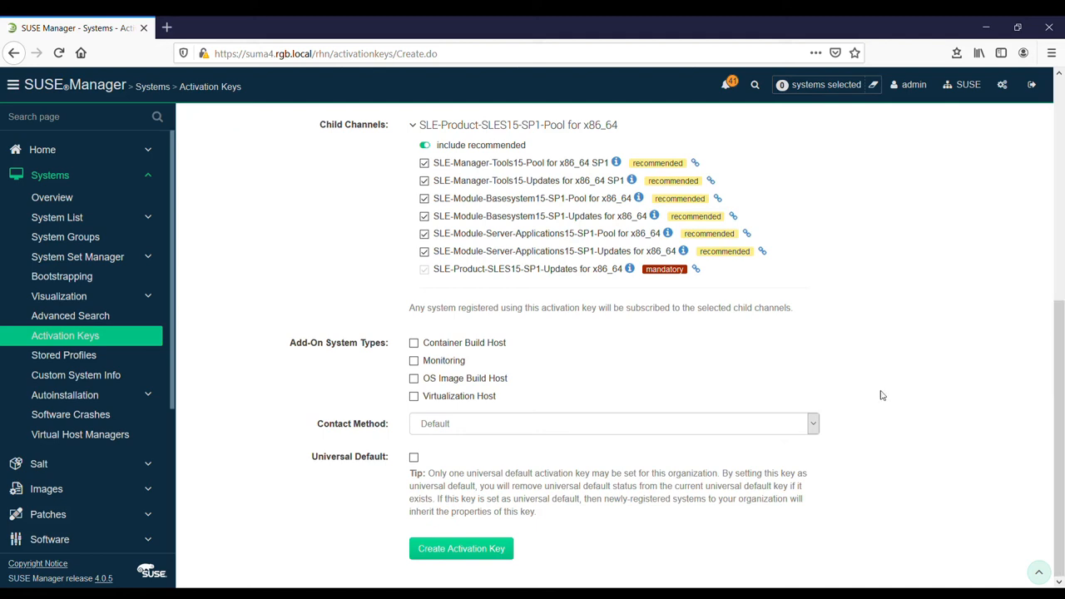
- Create the sles15-sp1-general-x86_64-activation key and confirm it exists
left_click(461, 549)
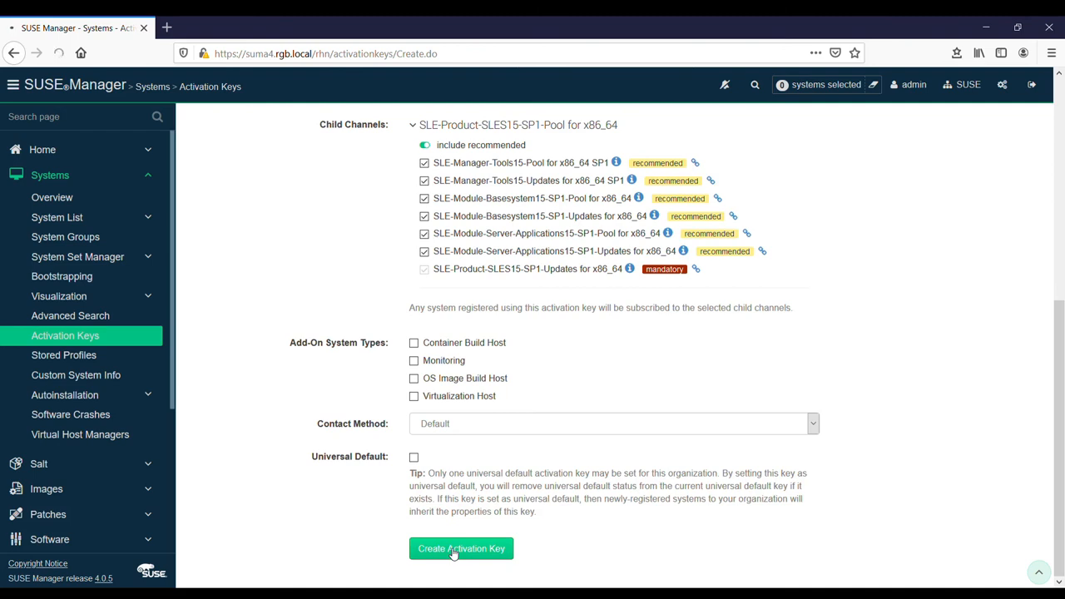
left_click(461, 549)
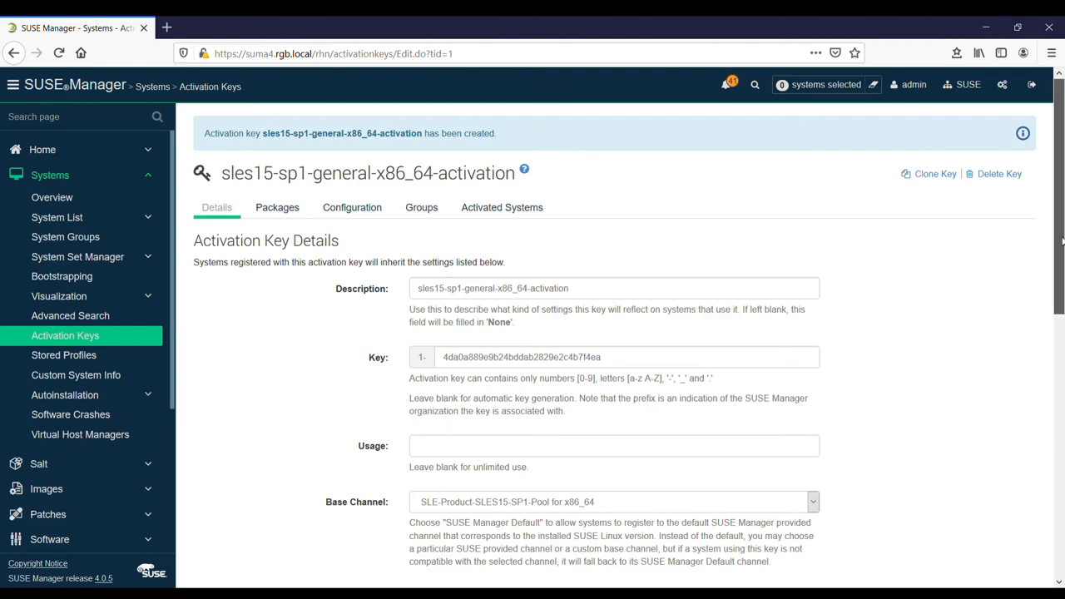
scroll("down", 3)
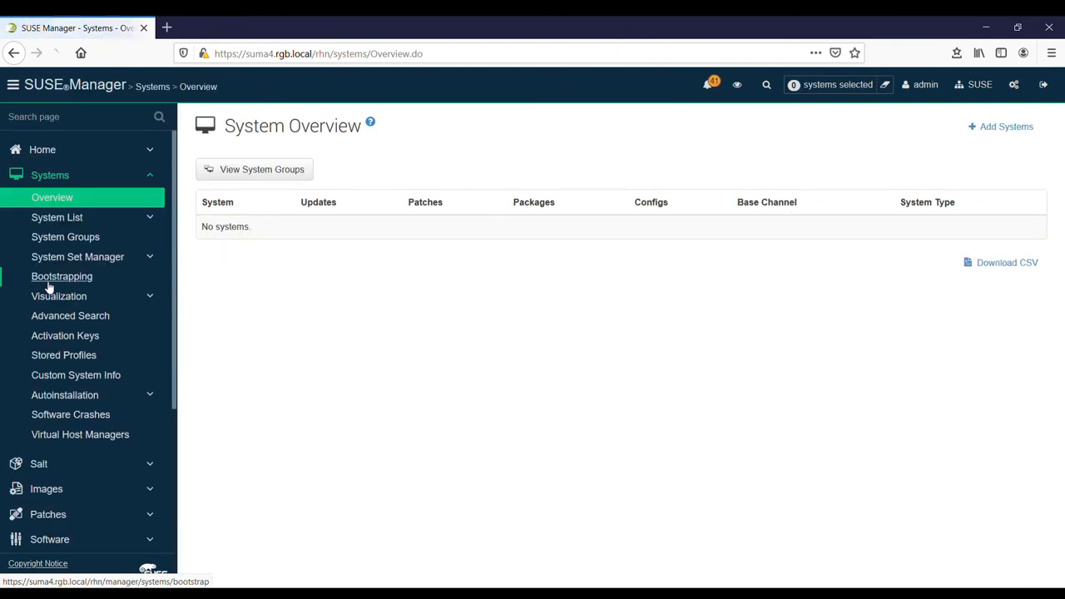
- On the Bootstrapping page, enter host sles15test.rgb.local
left_click(61, 276)
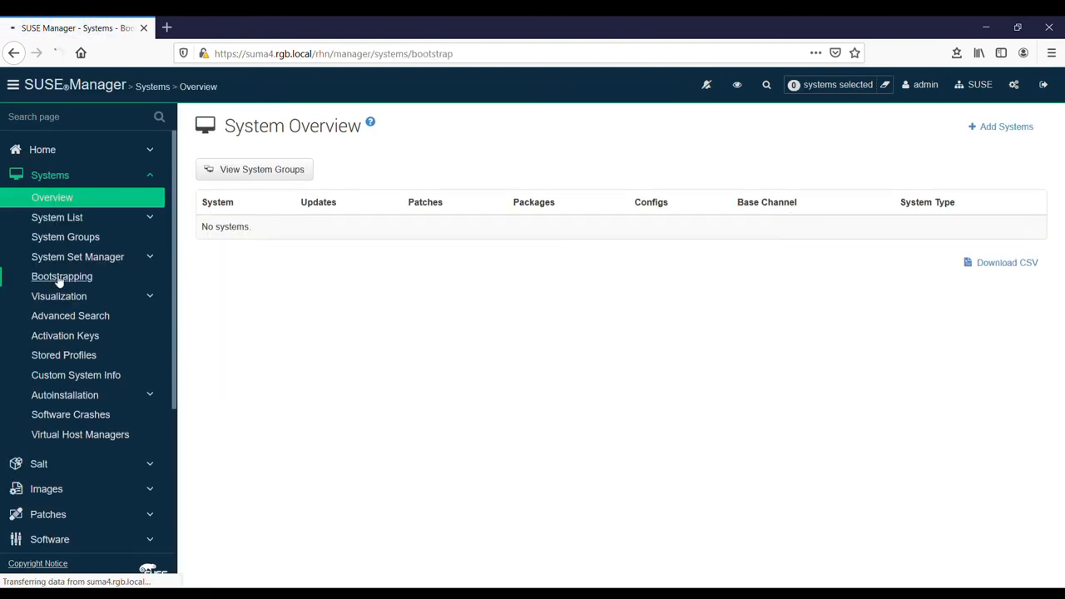
left_click(62, 276)
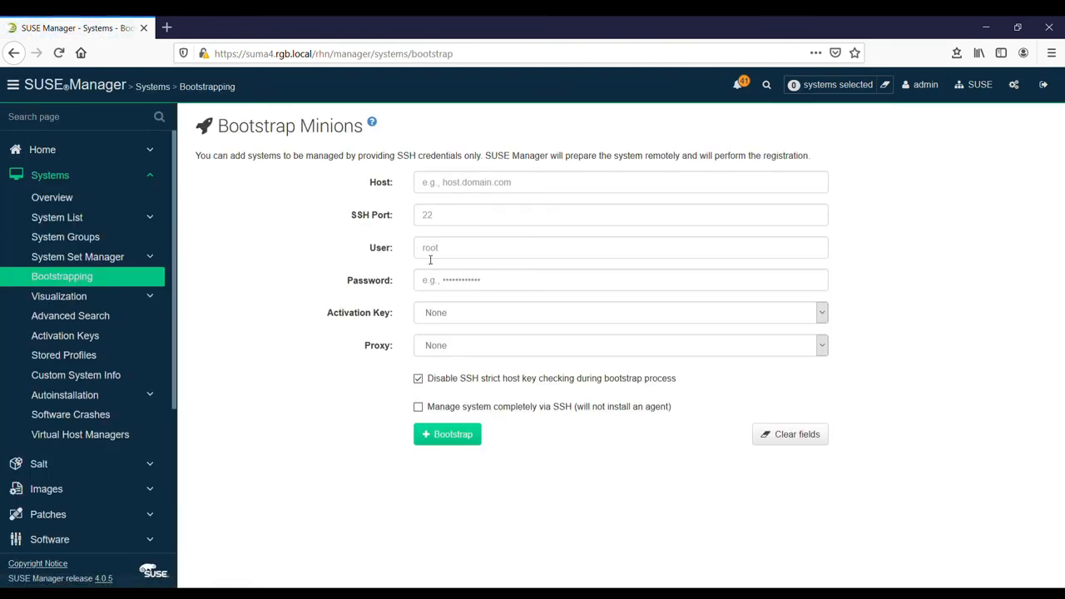
left_click(619, 182)
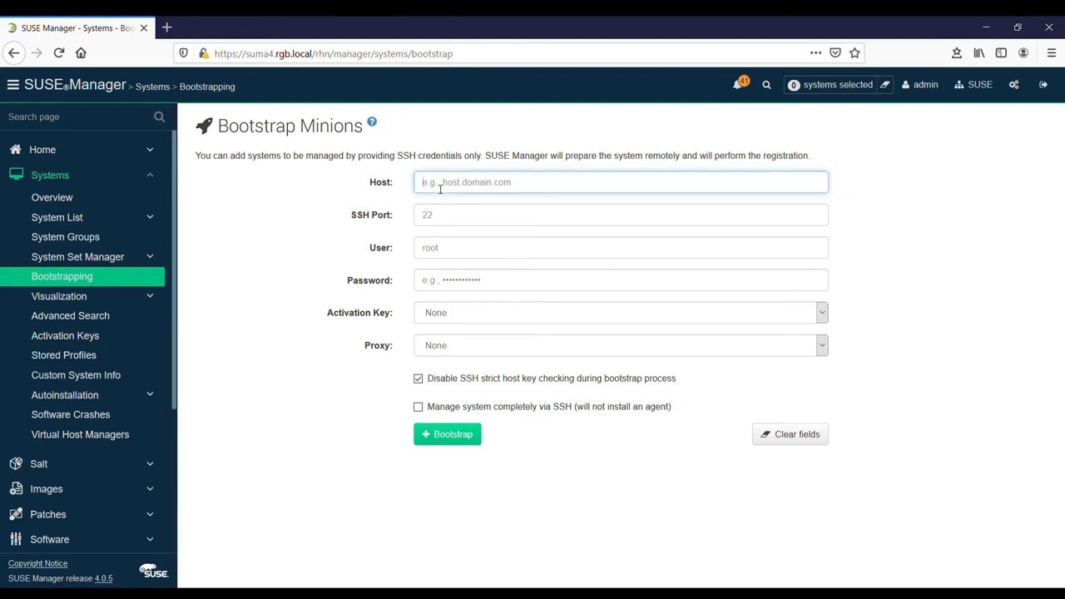
type("sles15test.r")
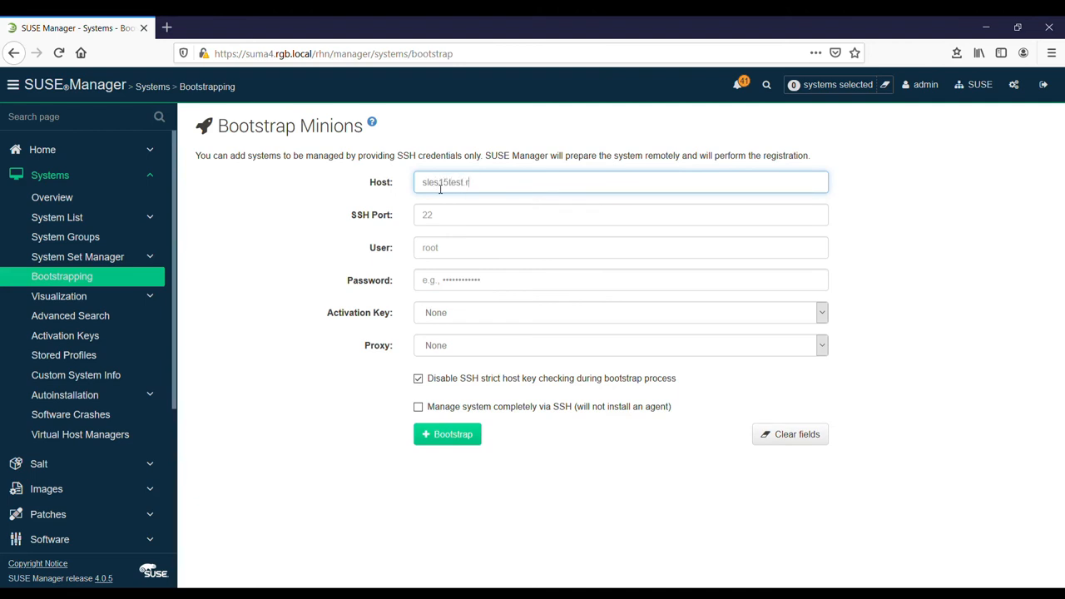
type("gb.local")
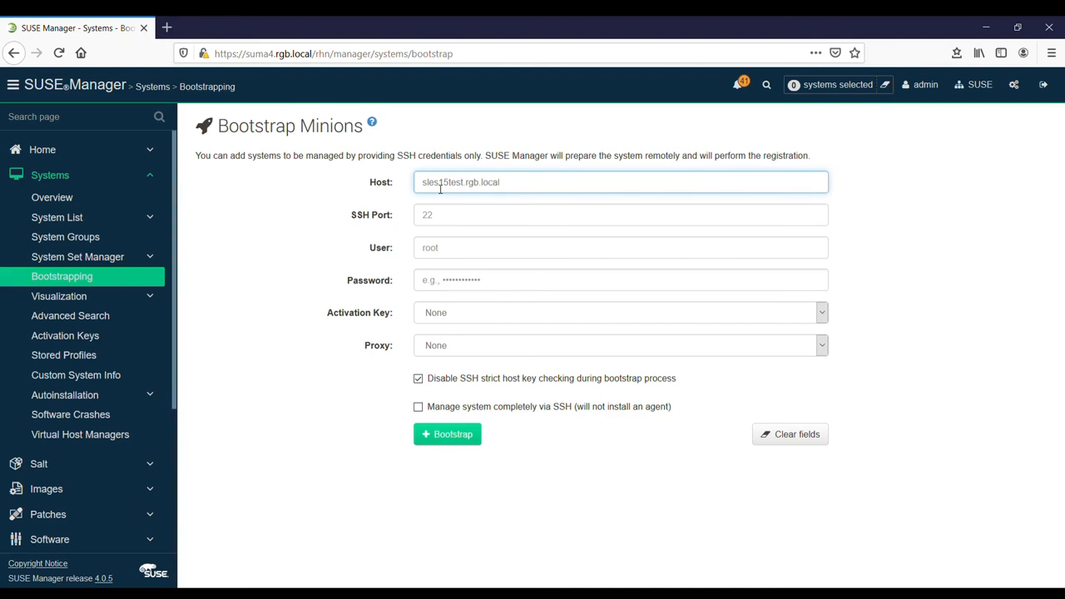
- Keep SSH port 22 and user root, and start entering the root password
left_click(619, 215)
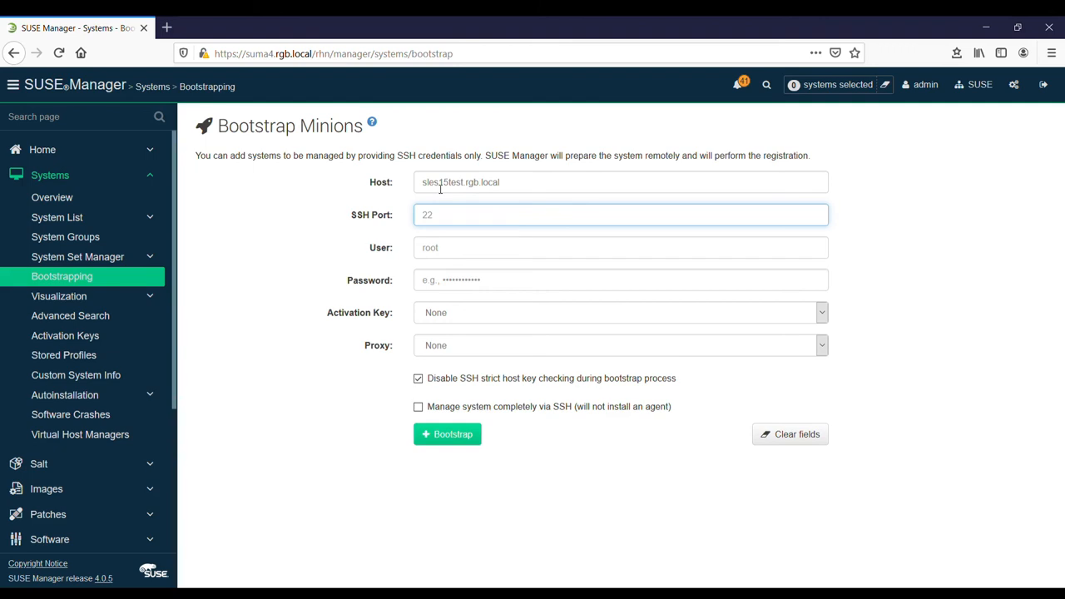
left_click(619, 247)
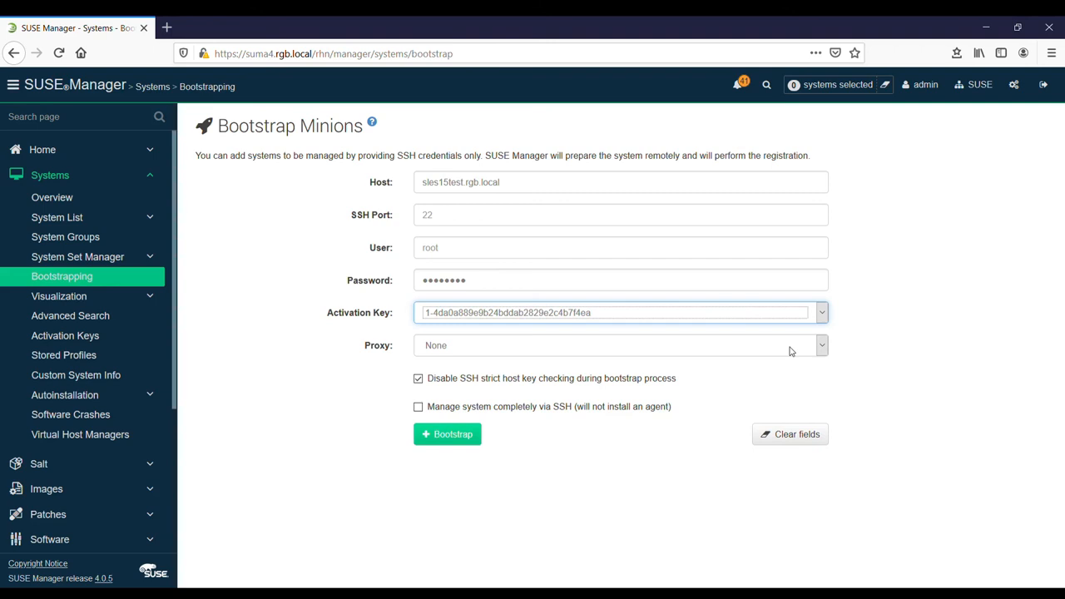
mouse_move(456, 392)
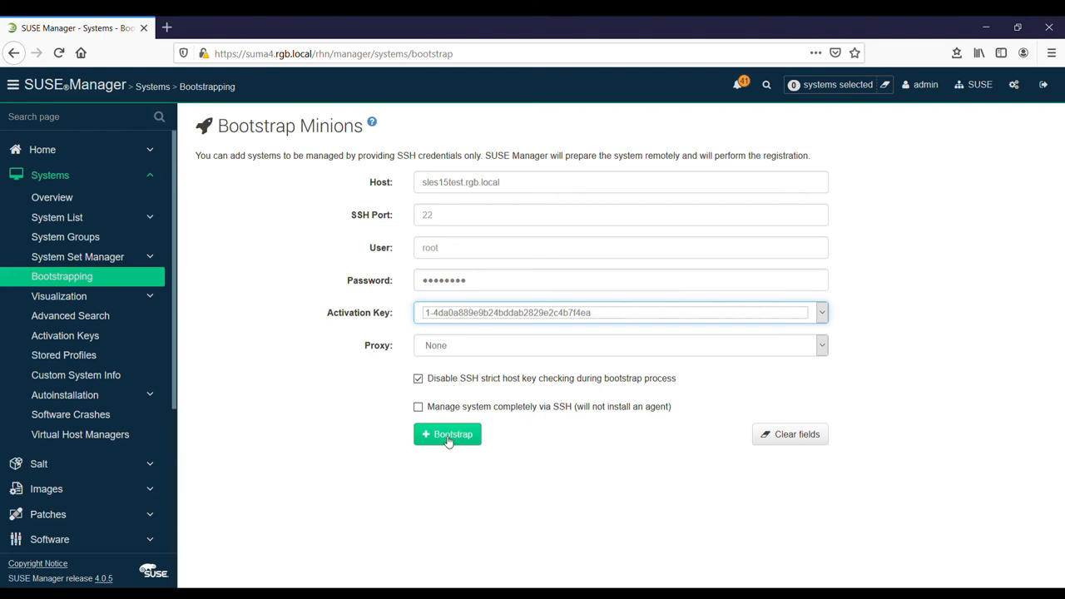
- Bootstrap sles15test.rgb.local and wait for the success message
left_click(446, 433)
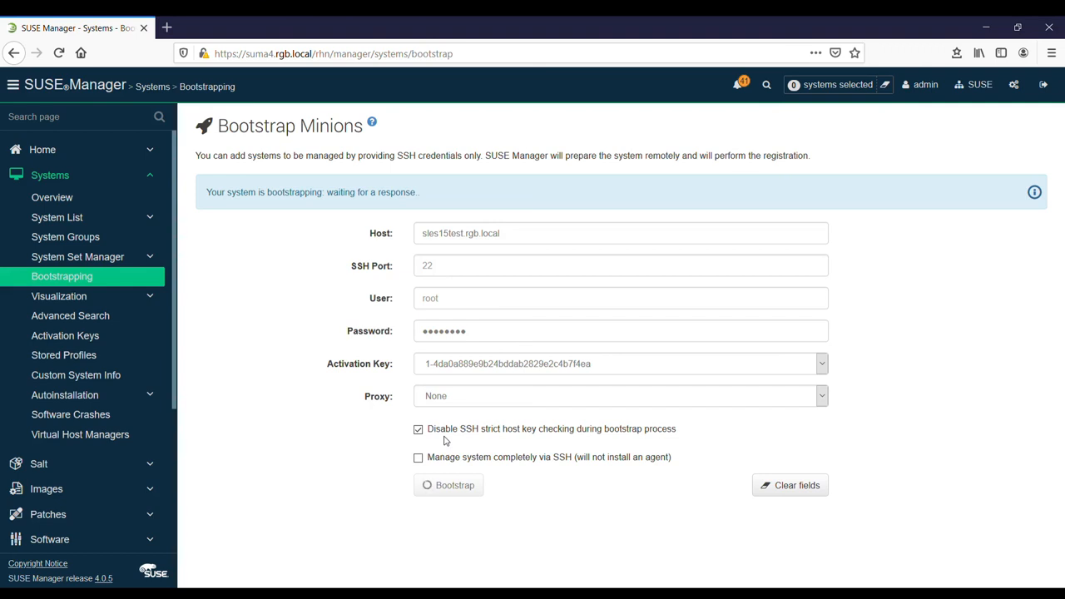
left_click(450, 486)
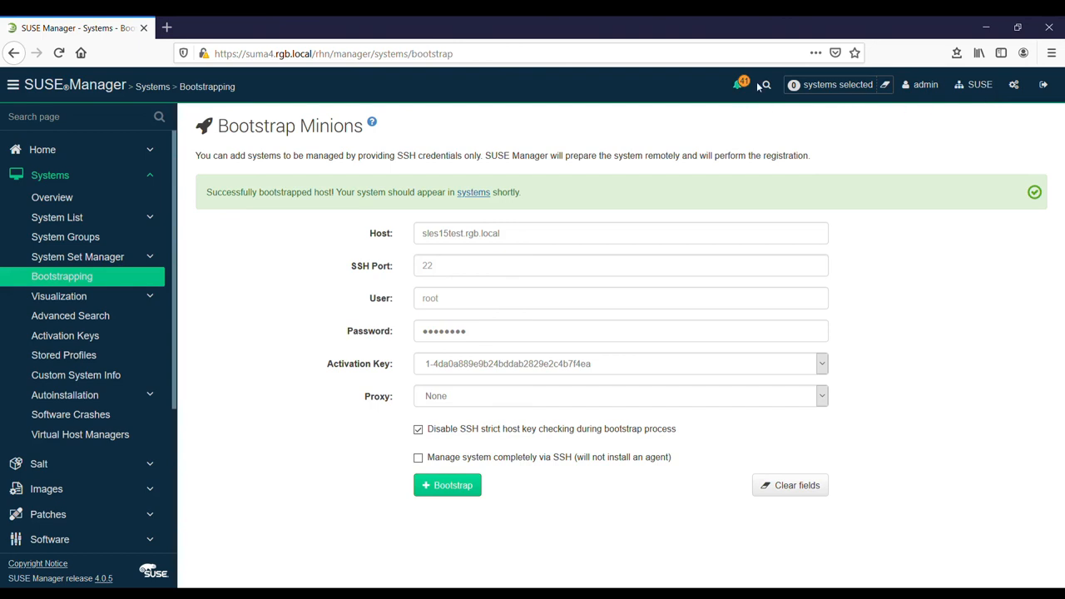
mouse_move(473, 193)
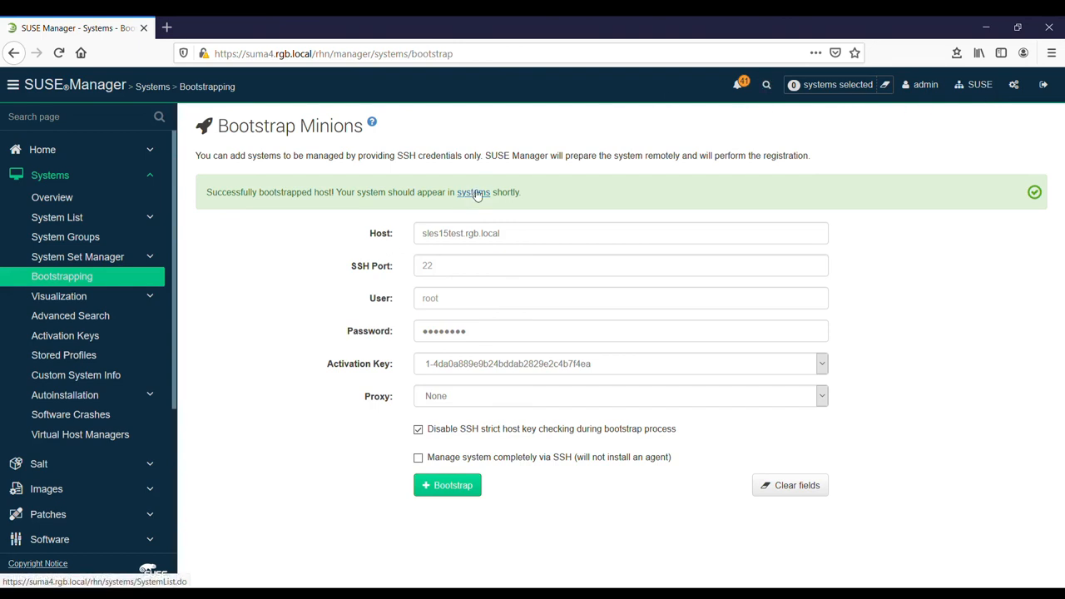
- From the systems list, select sles15test.rgb.local and view its up-to-date overview page
left_click(473, 194)
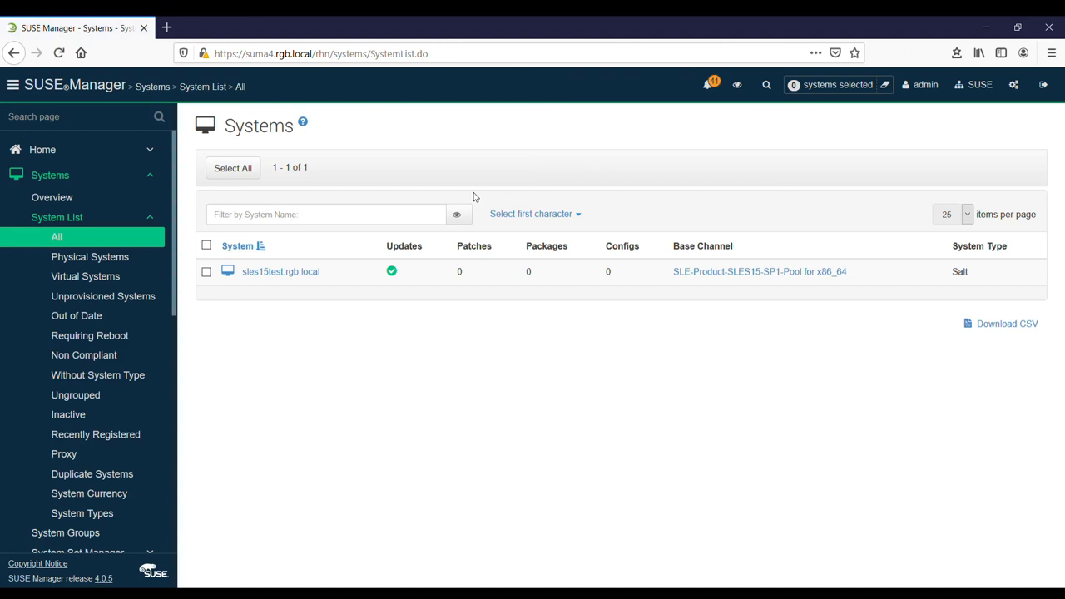
mouse_move(409, 406)
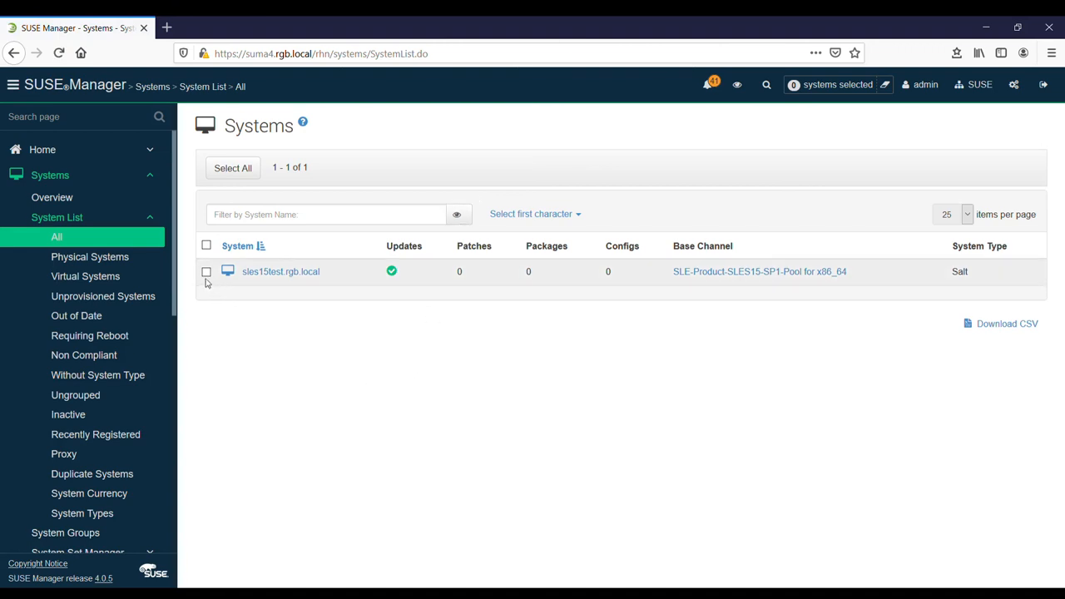
left_click(207, 271)
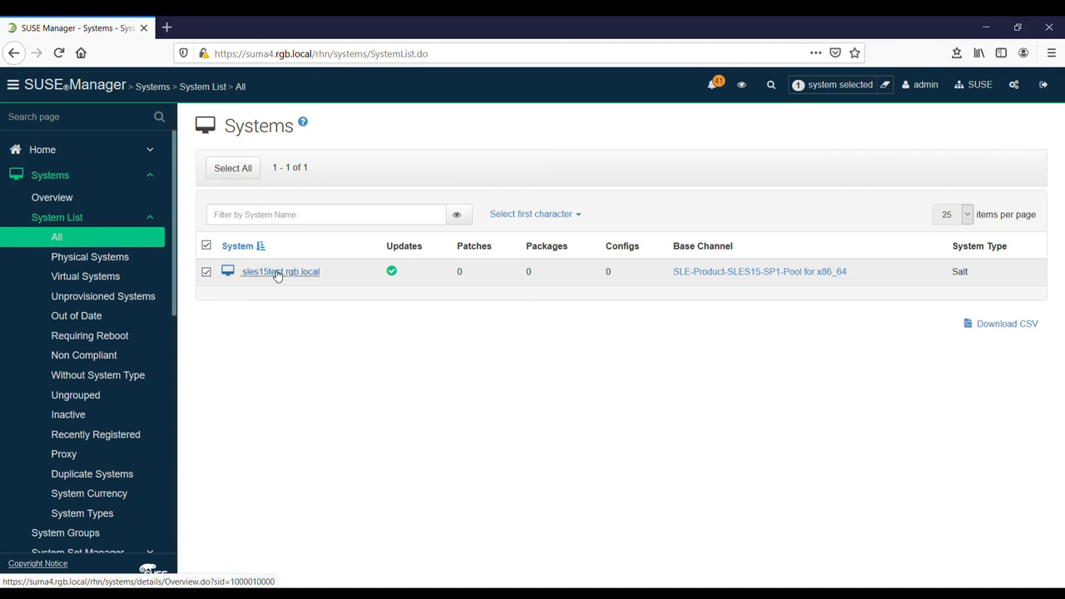
left_click(280, 272)
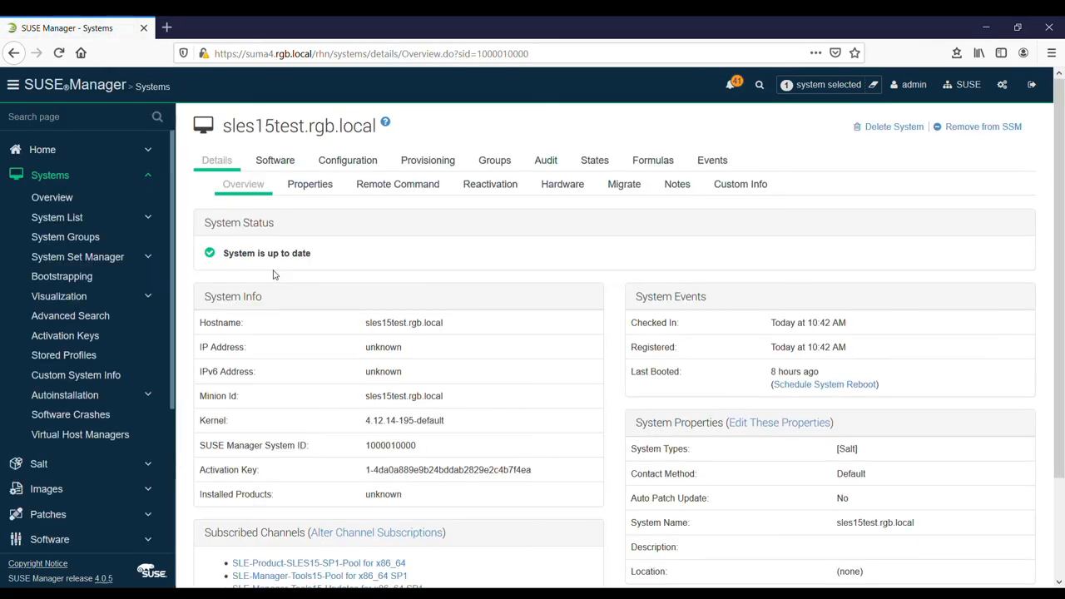